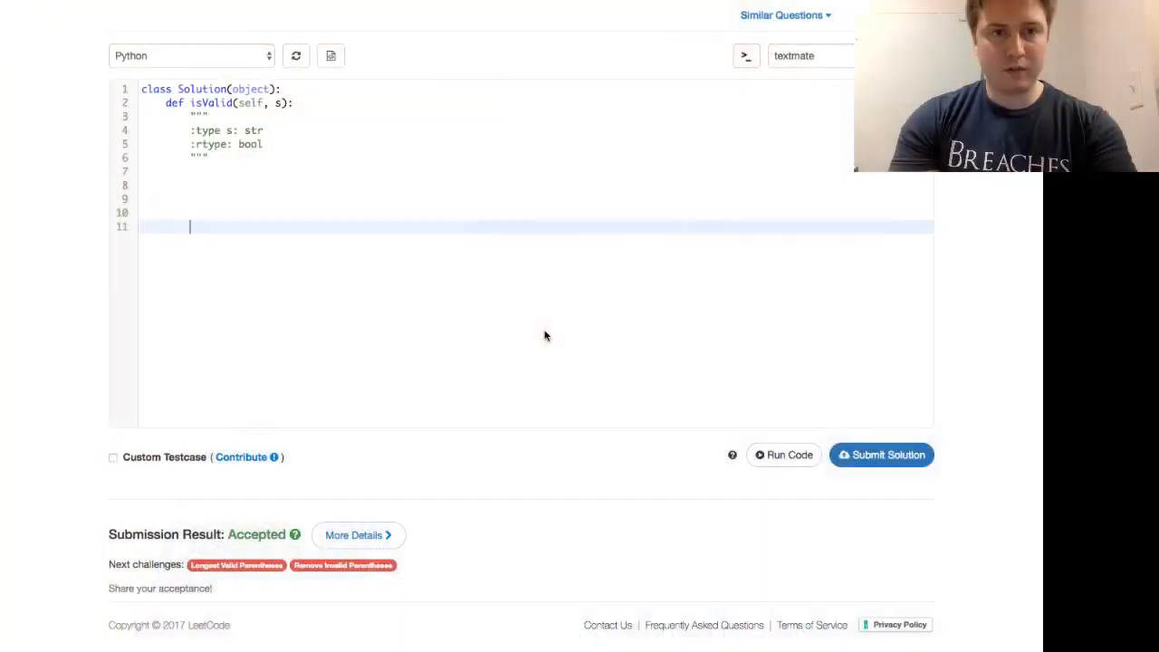
Scroll up to show the Valid Parentheses description above the empty Python template
scroll("up", 3)
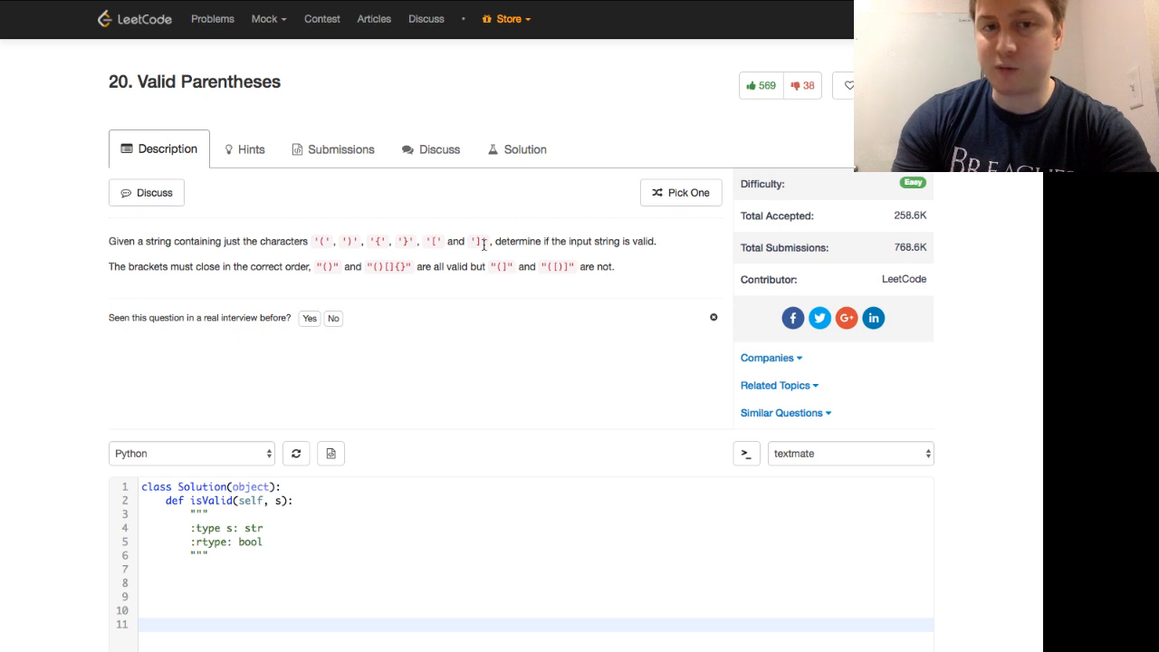
mouse_move(638, 243)
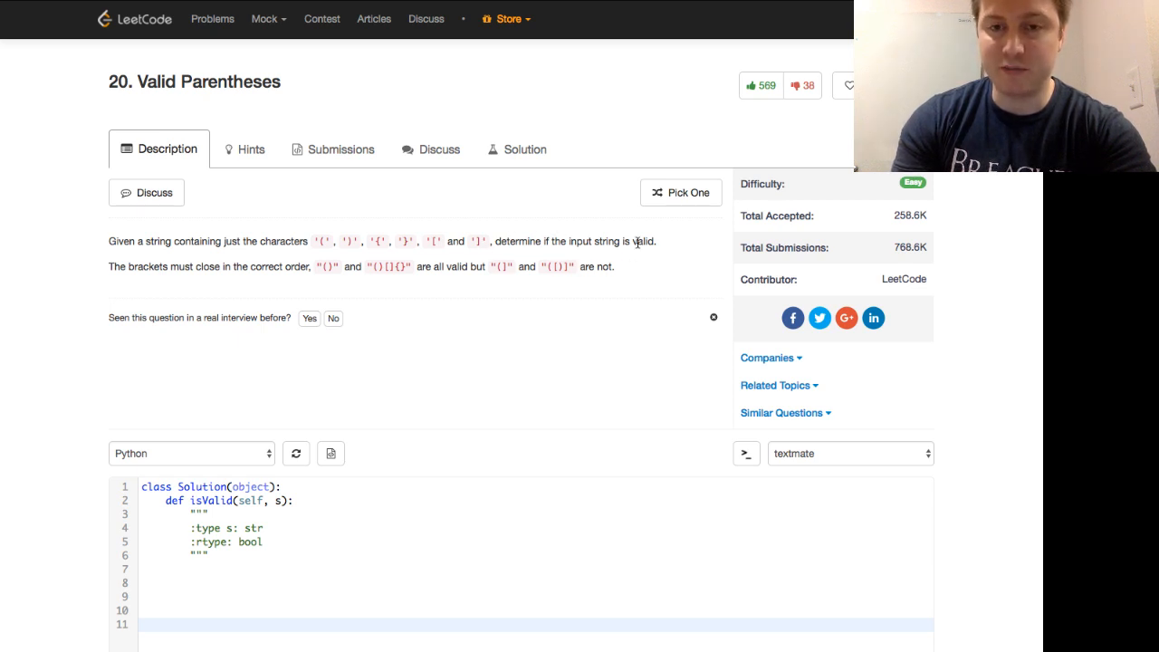
mouse_move(263, 257)
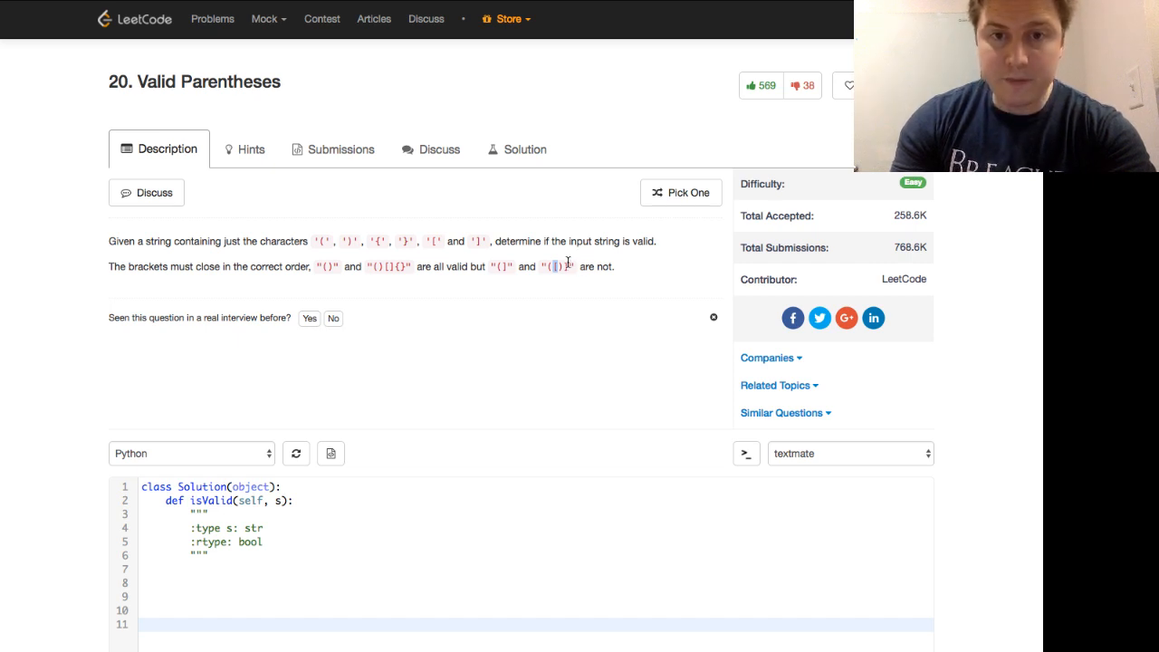
mouse_move(568, 269)
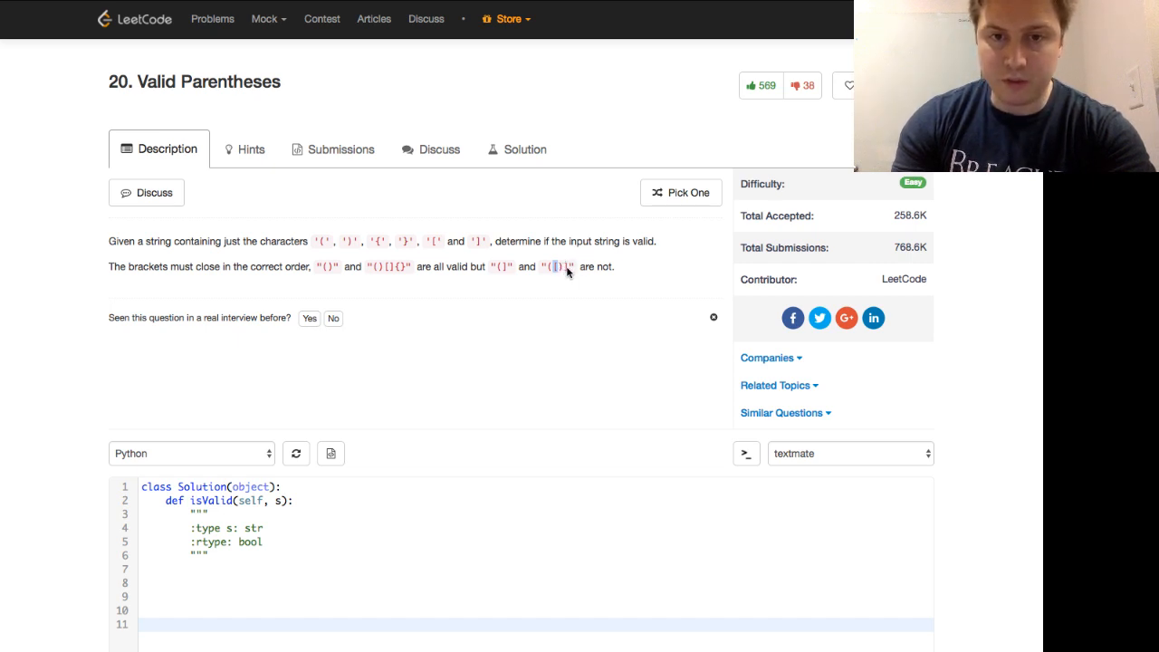
Type the nested example string "([{}])" below the docstring, correcting a wrong bracket
scroll("down", 3)
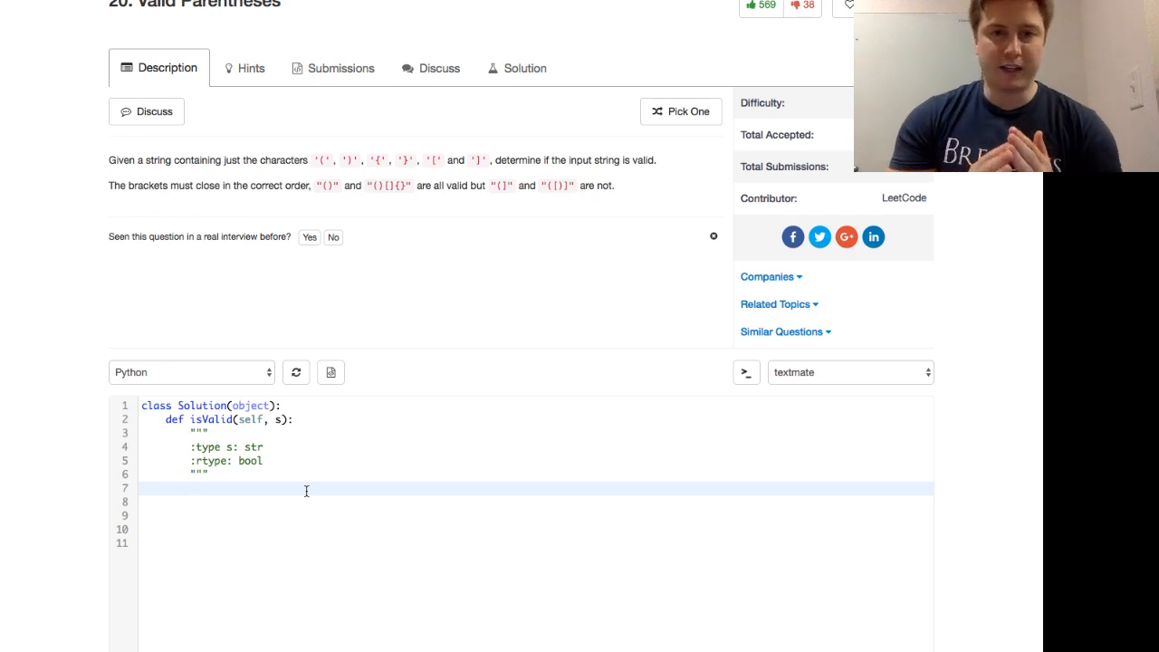
mouse_move(411, 186)
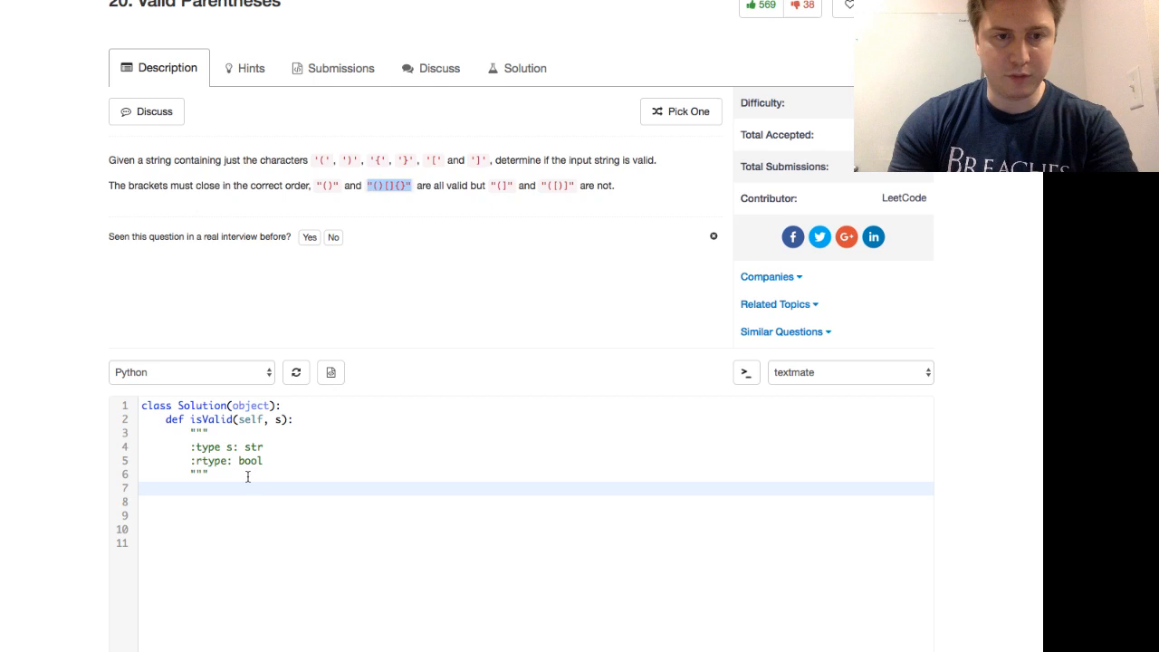
type("\"()[]{}\"")
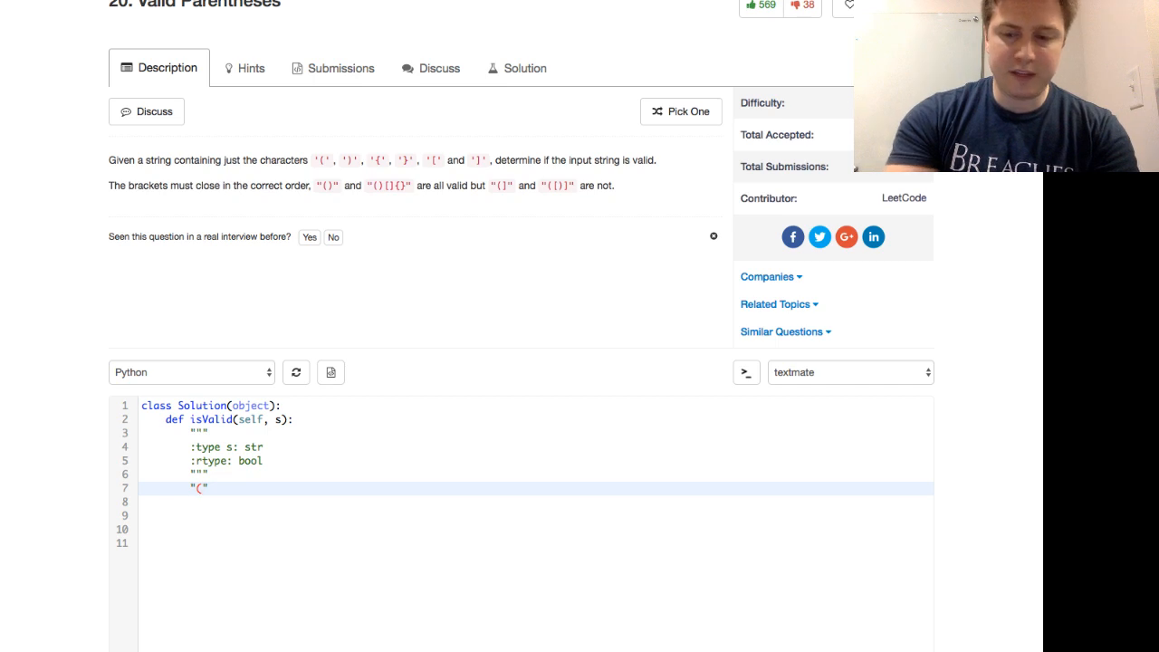
type("(")
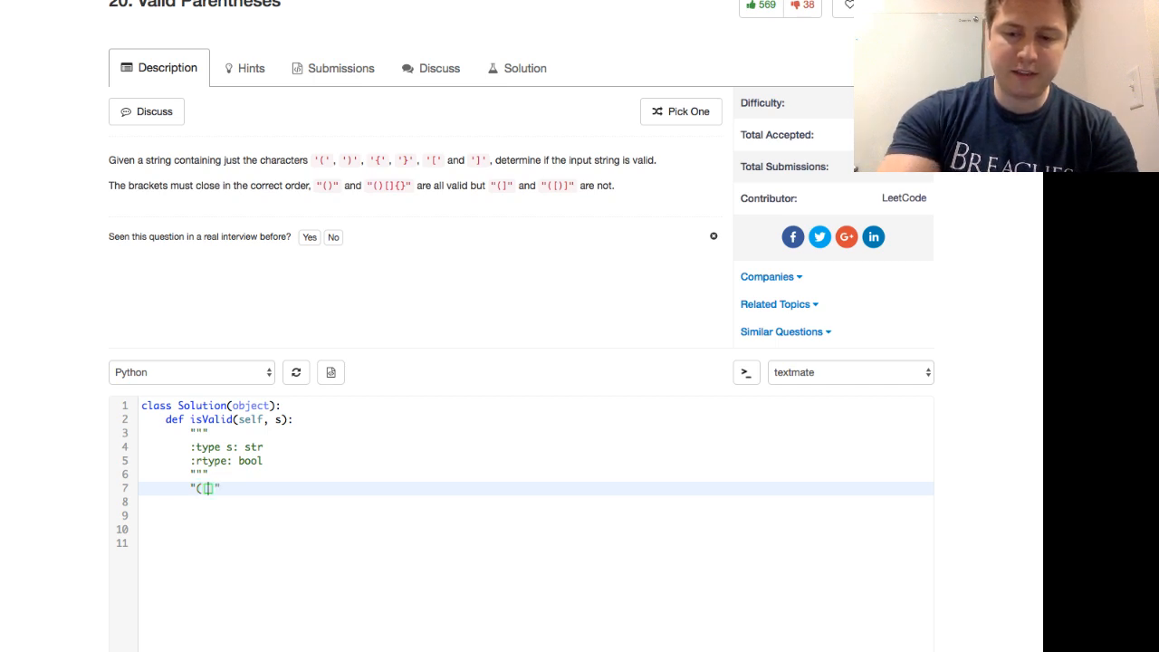
type("]")
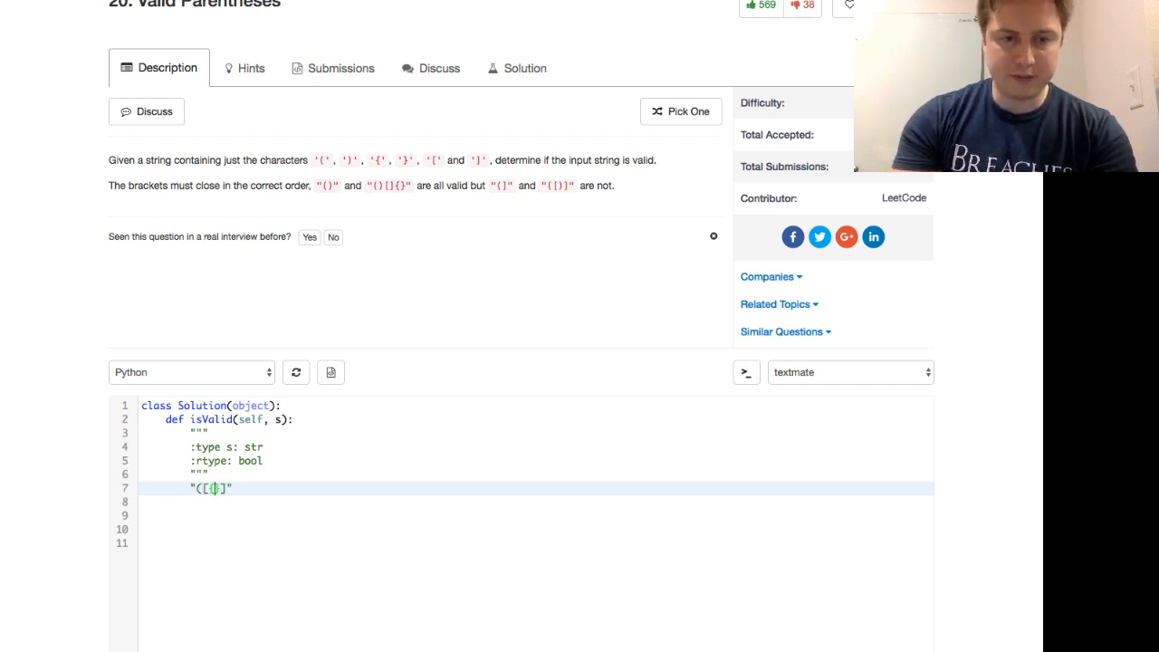
key("Backspace")
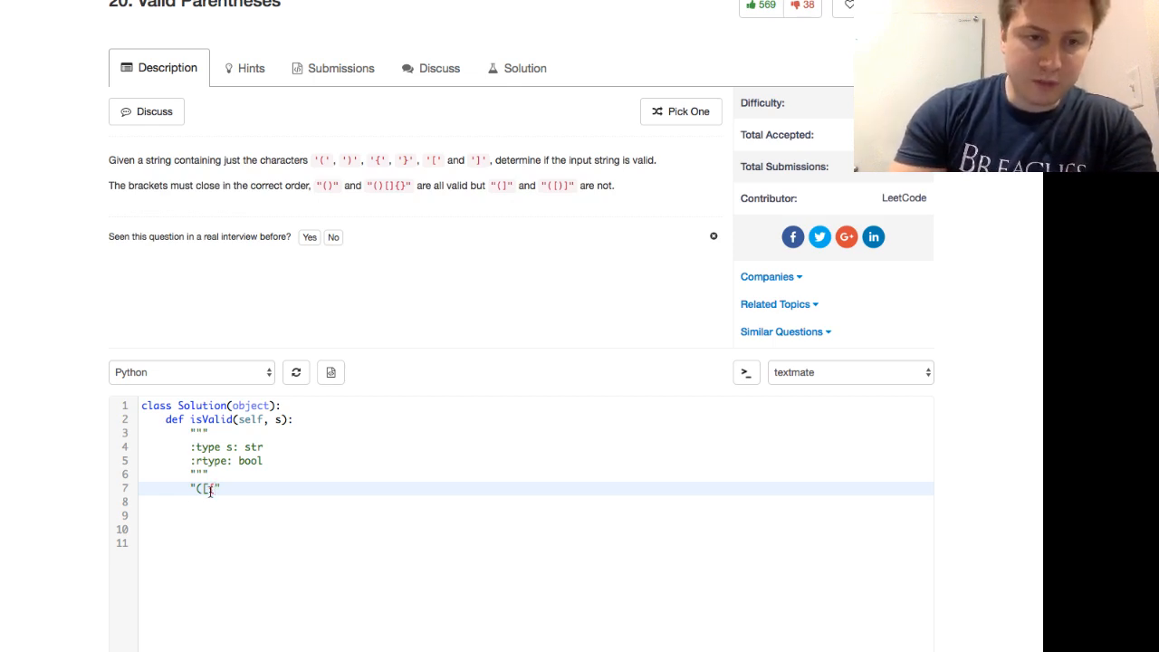
type("[")
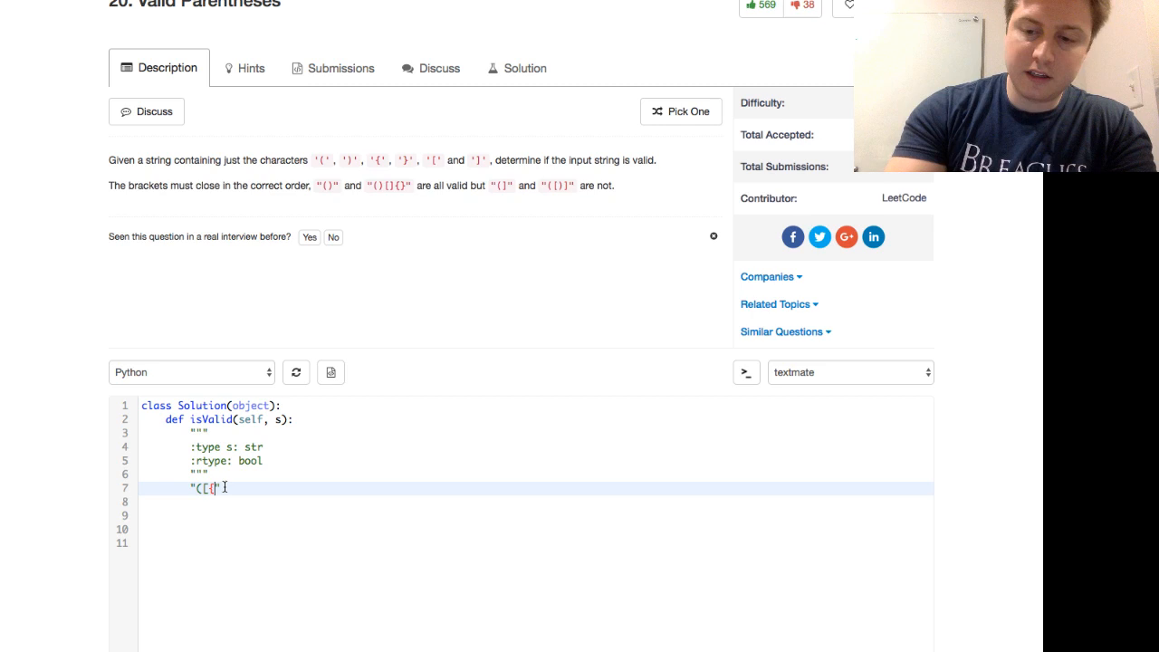
type("}")
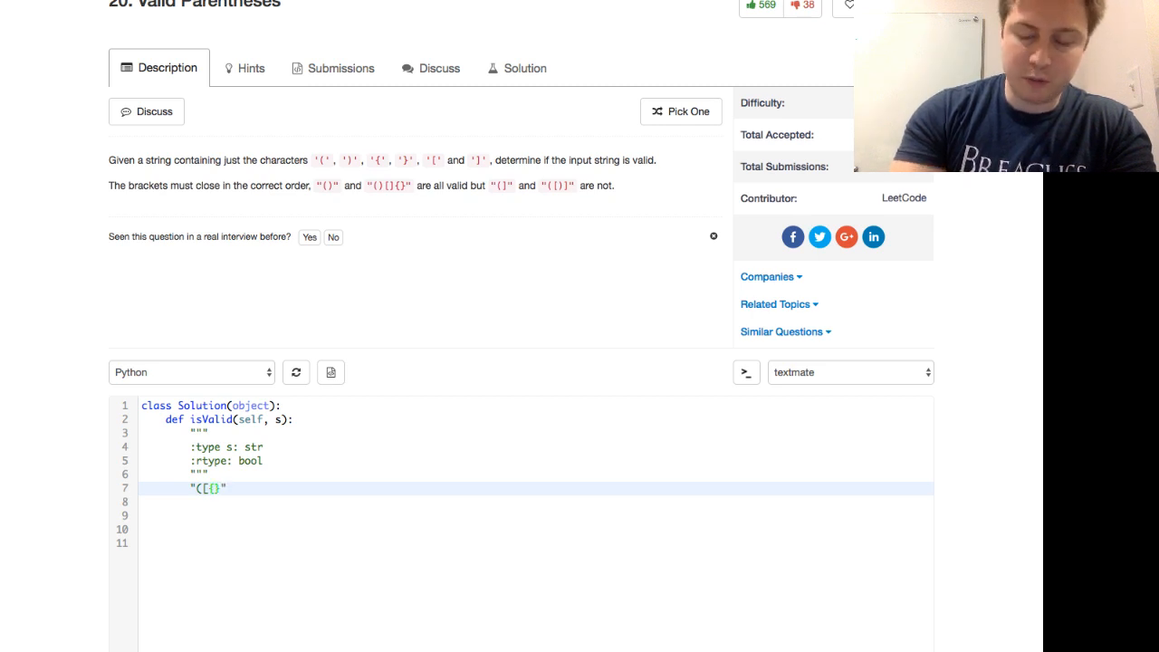
type("]")
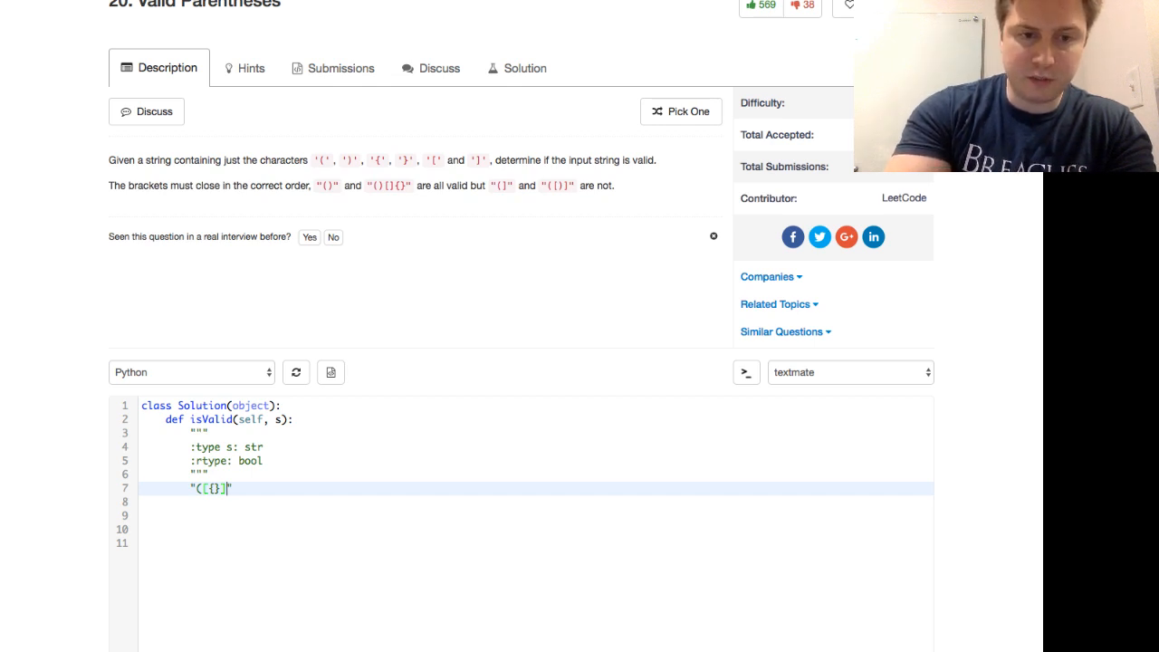
type(")")
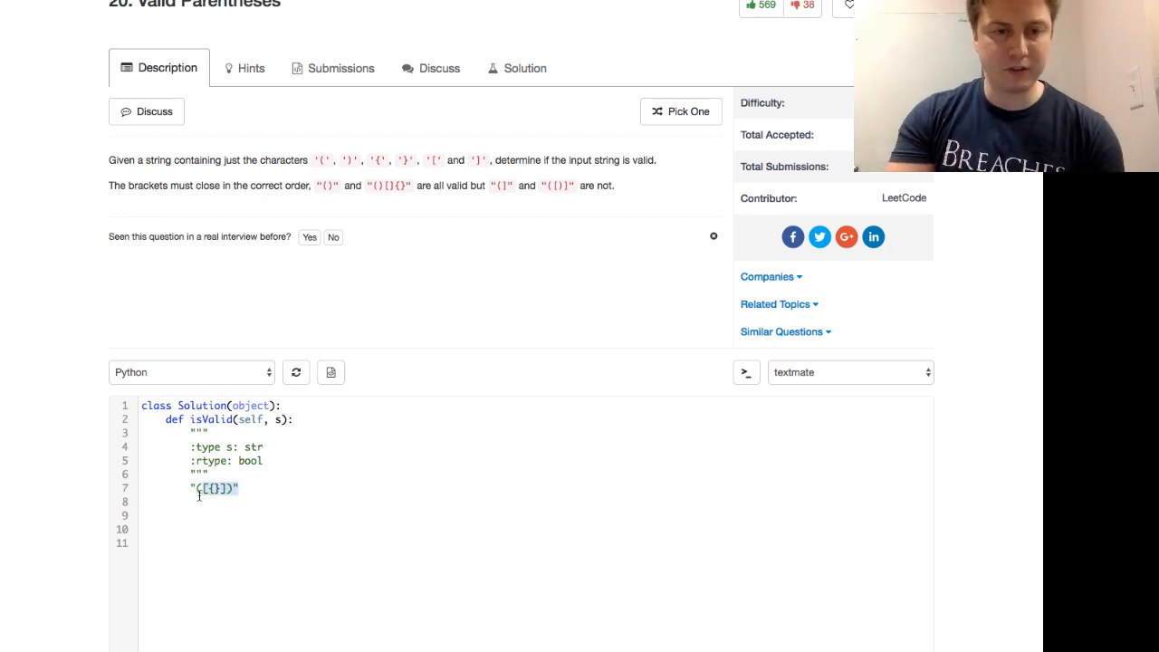
Replace the example bracket string with 'stack = []'
key("Backspace")
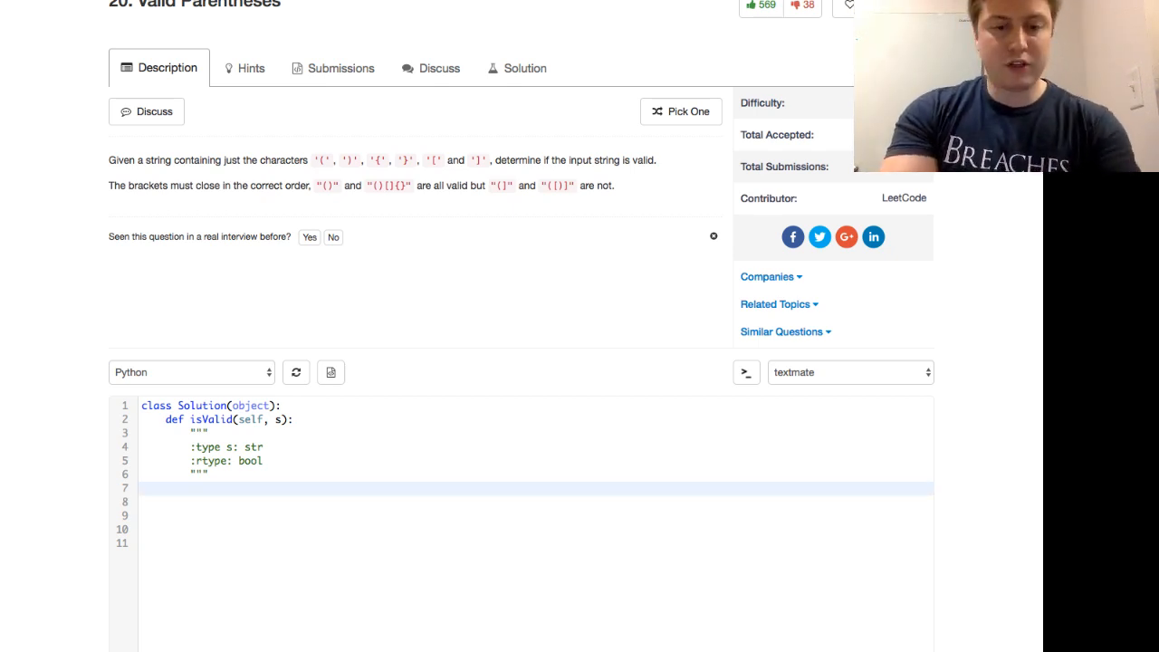
type("stack = []")
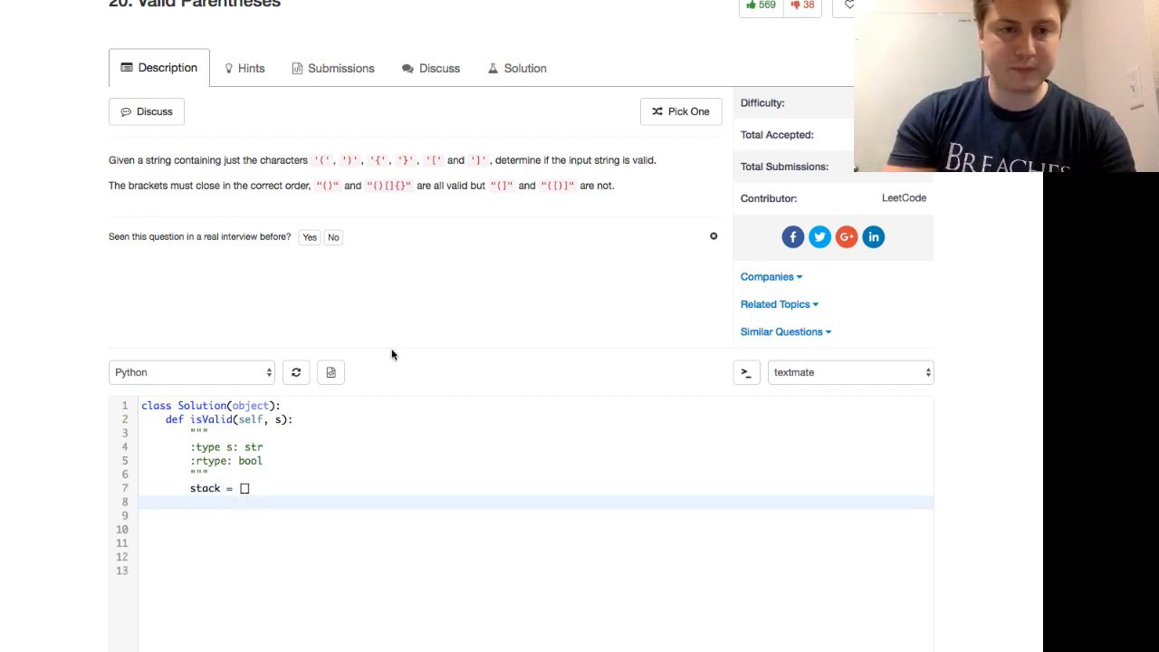
scroll("down", 3)
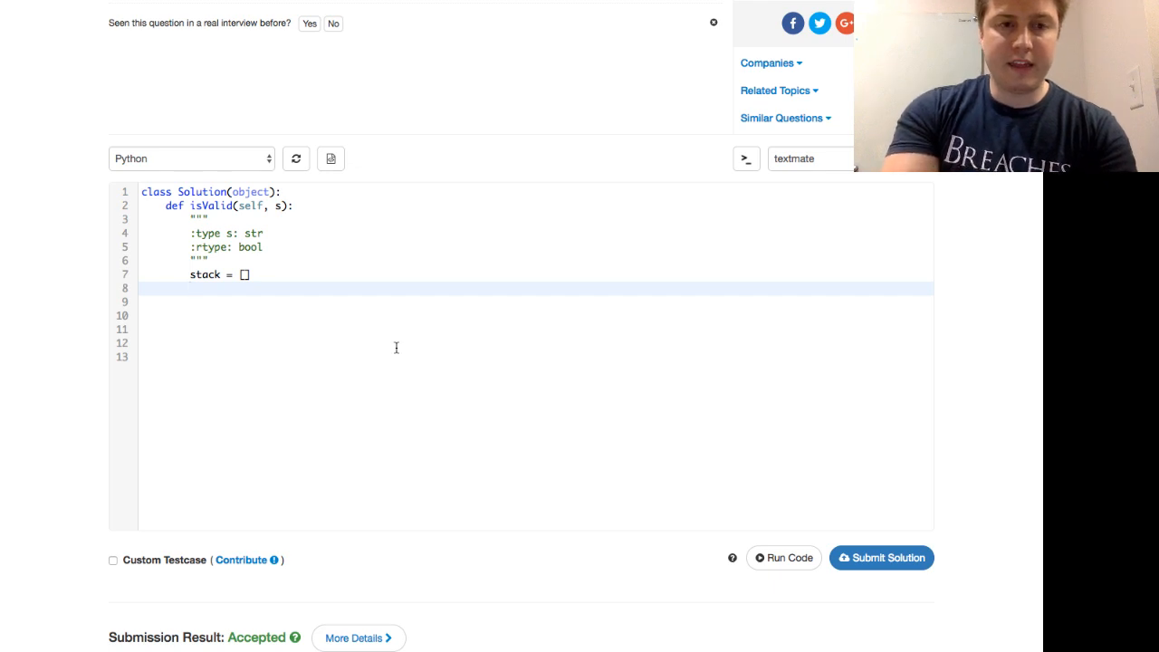
Write line 8 as pairs = {'(': ')', '[': ']', '{': '}'}
type("pairs =")
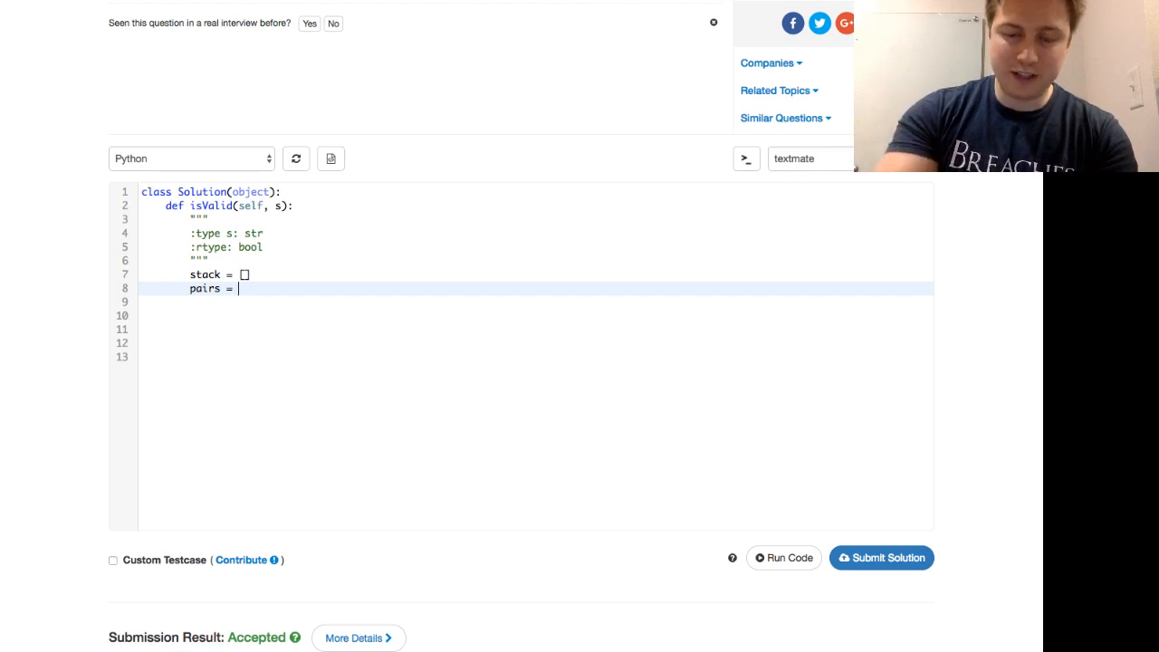
type("{}")
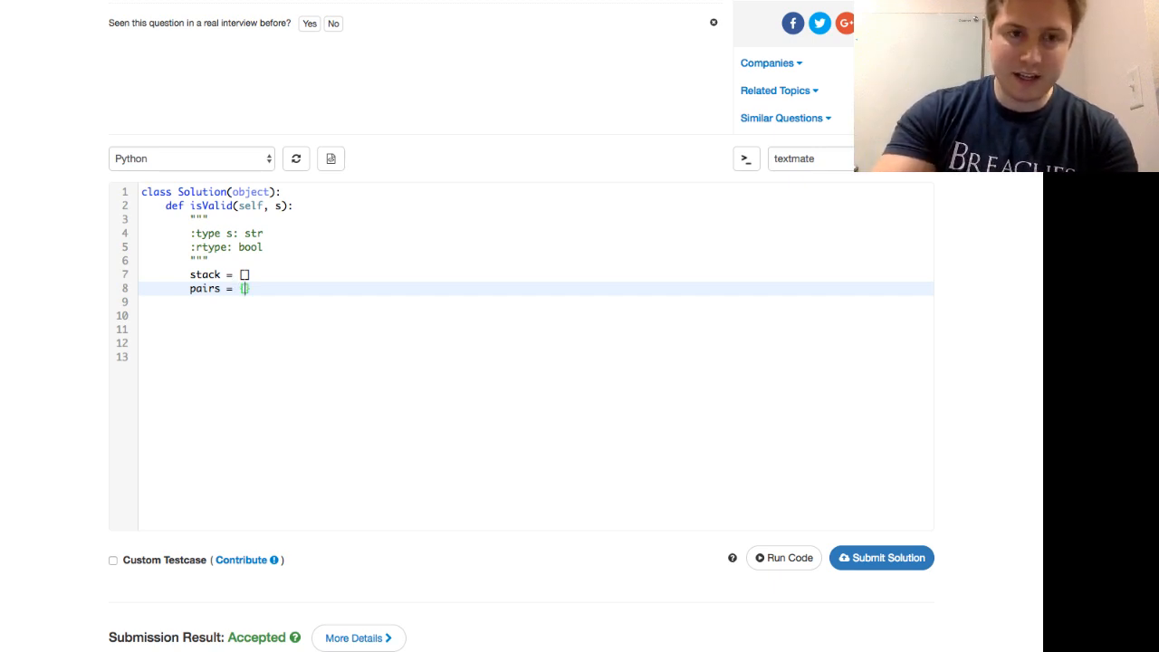
type("{''}")
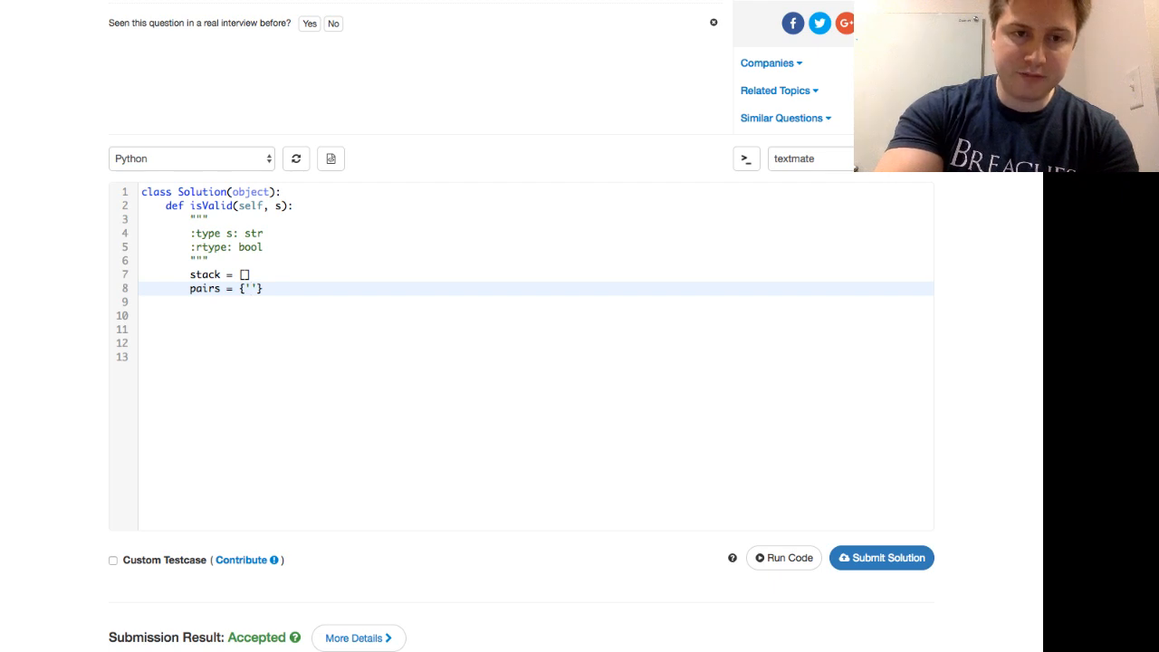
type("()")
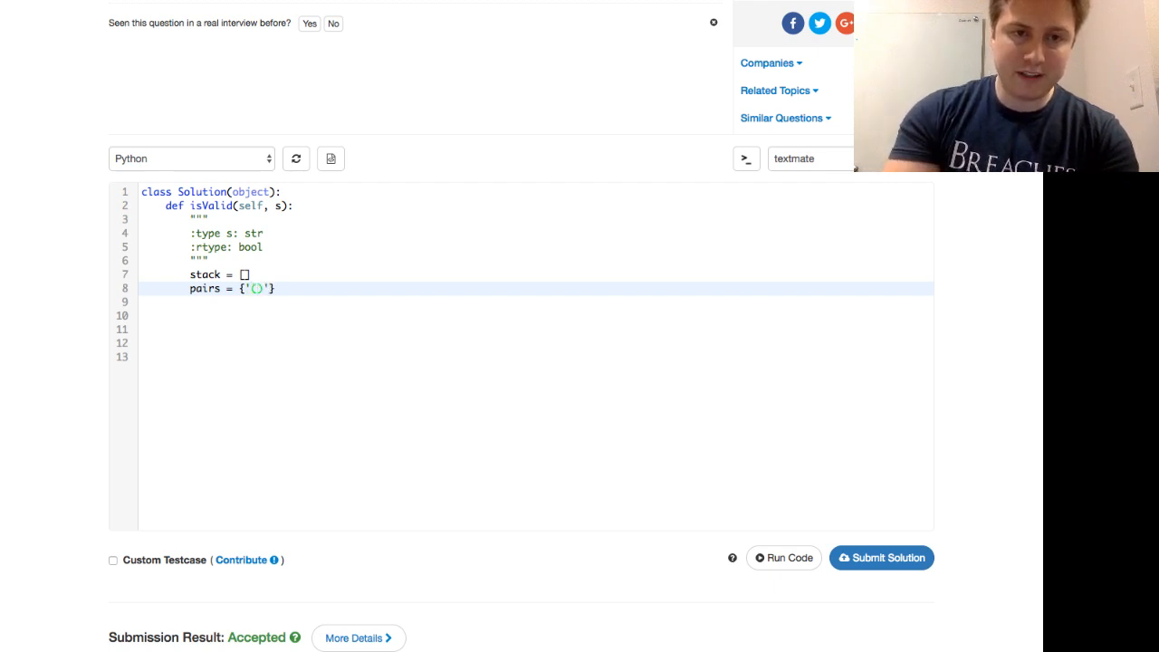
type(": '")
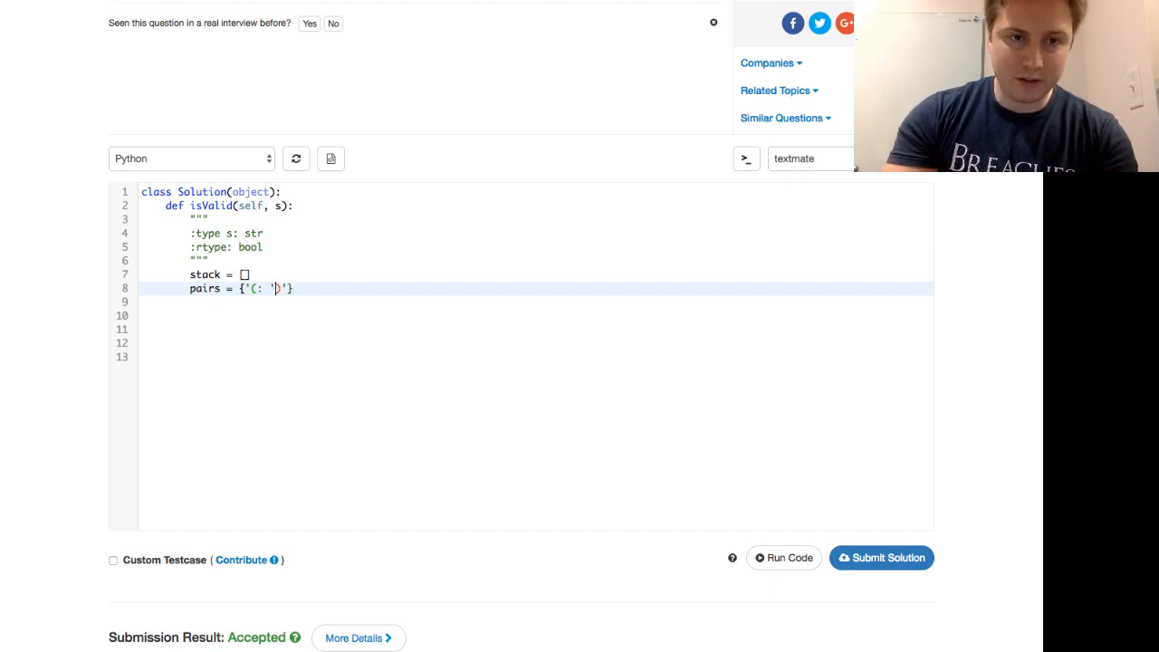
type(")', '[")
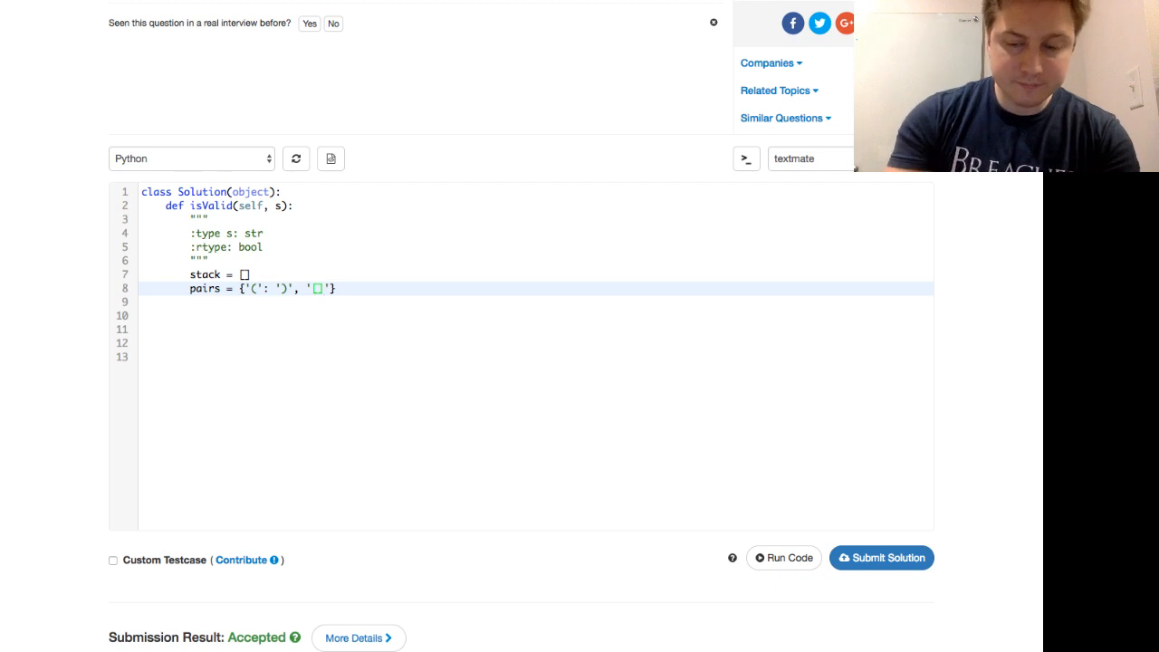
type("[': ]")
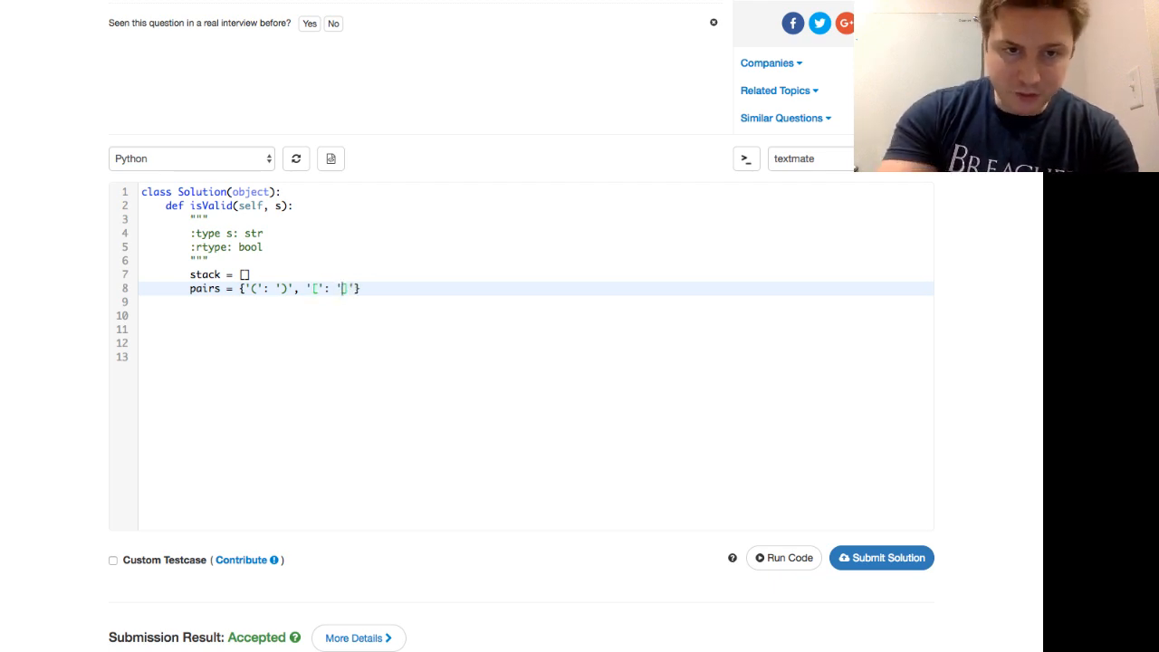
type("]',")
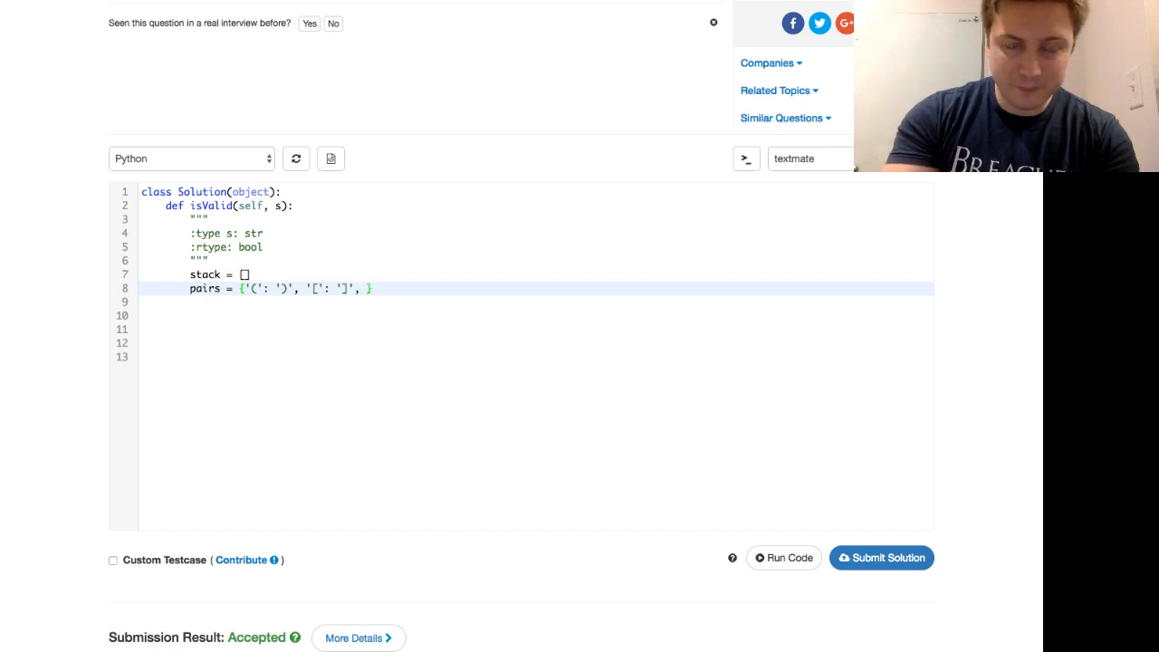
type("'{")
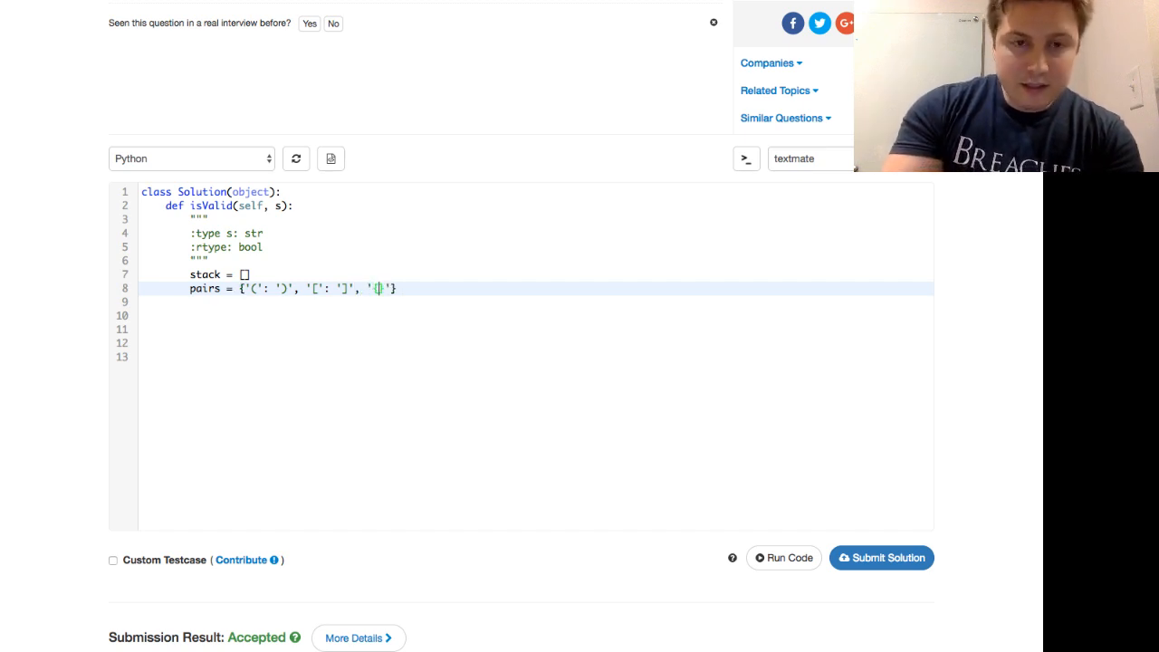
type("{: '}")
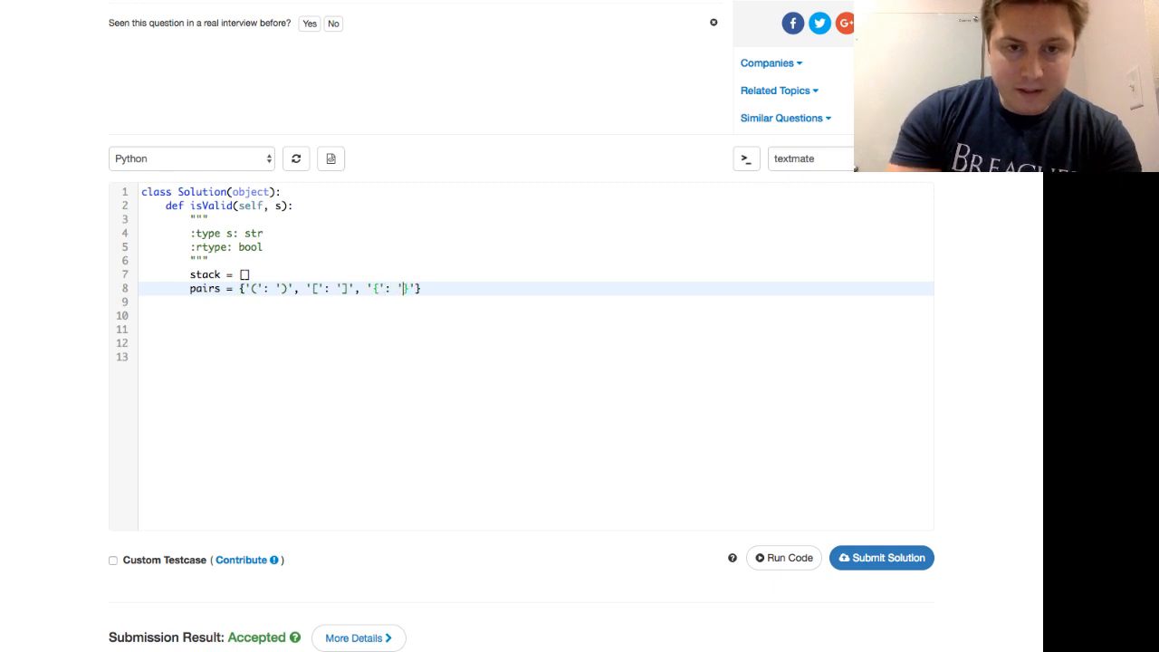
type("}")
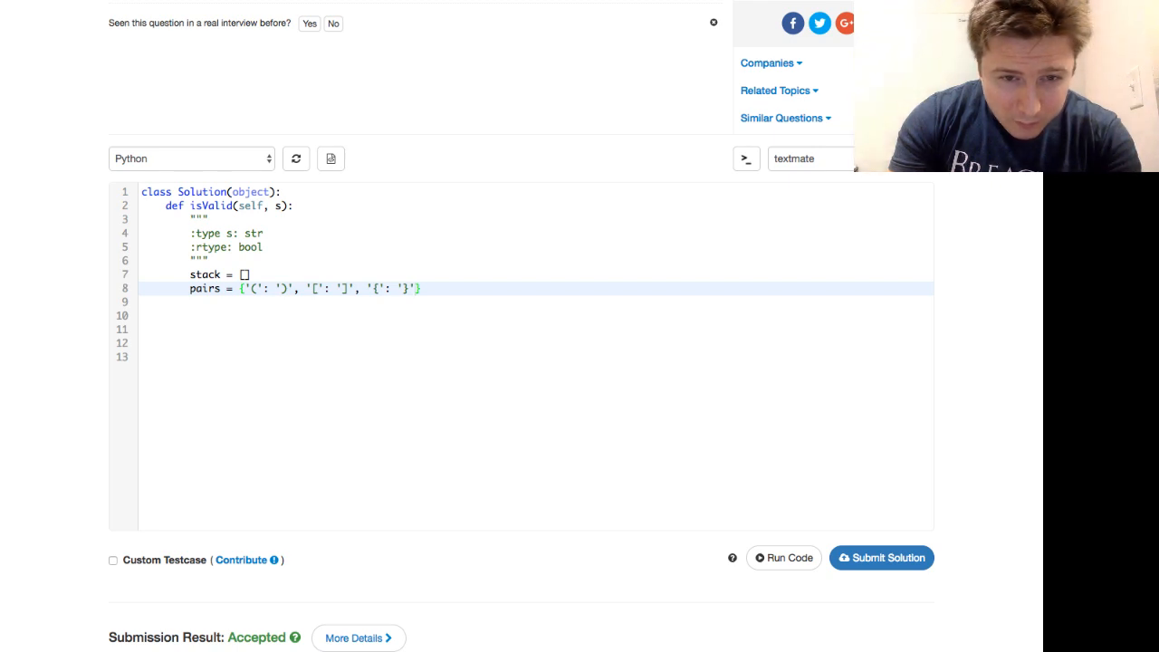
Add 'for char in s:' with an 'if char in pairs:' condition inside
type("fo")
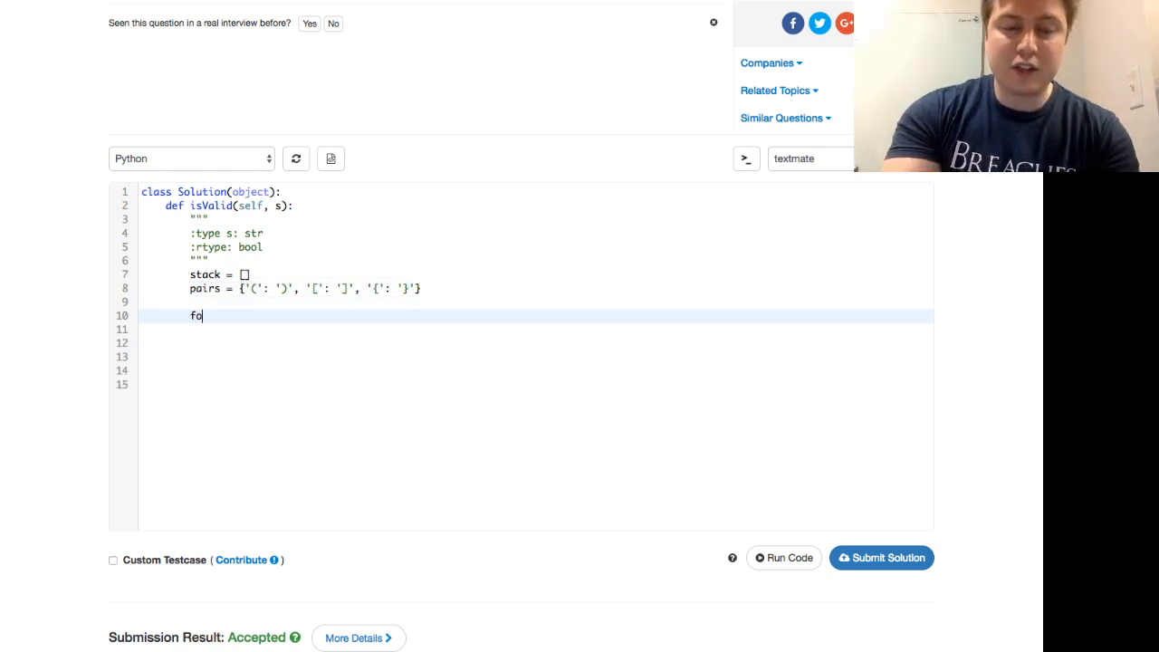
type("r char in s:")
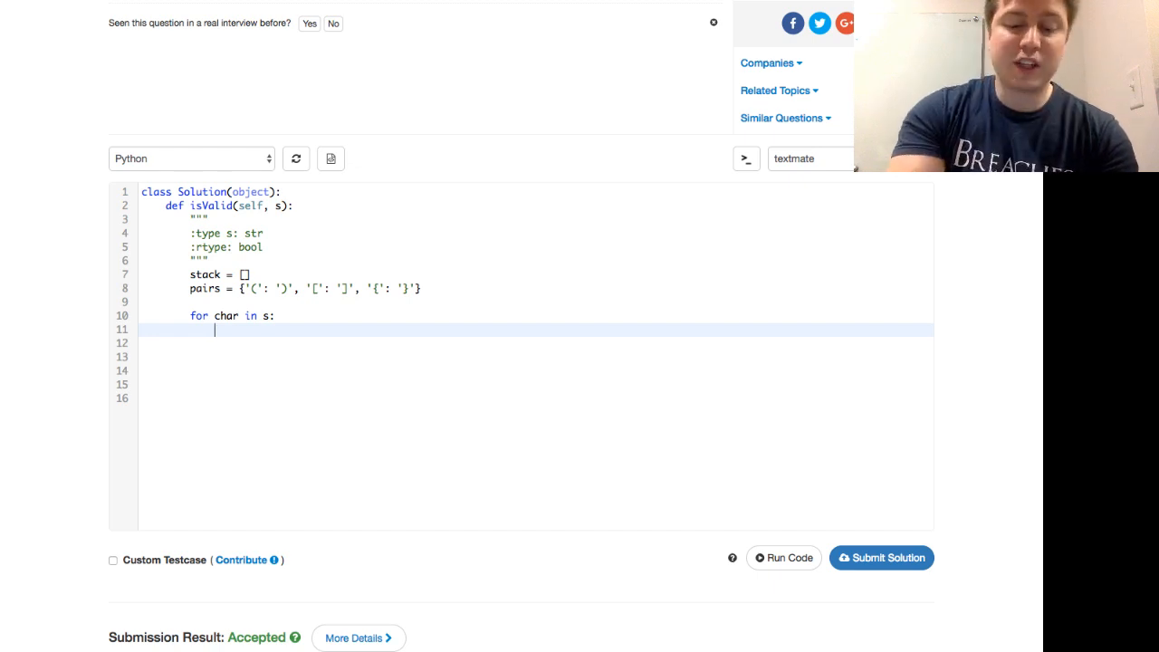
type("if char")
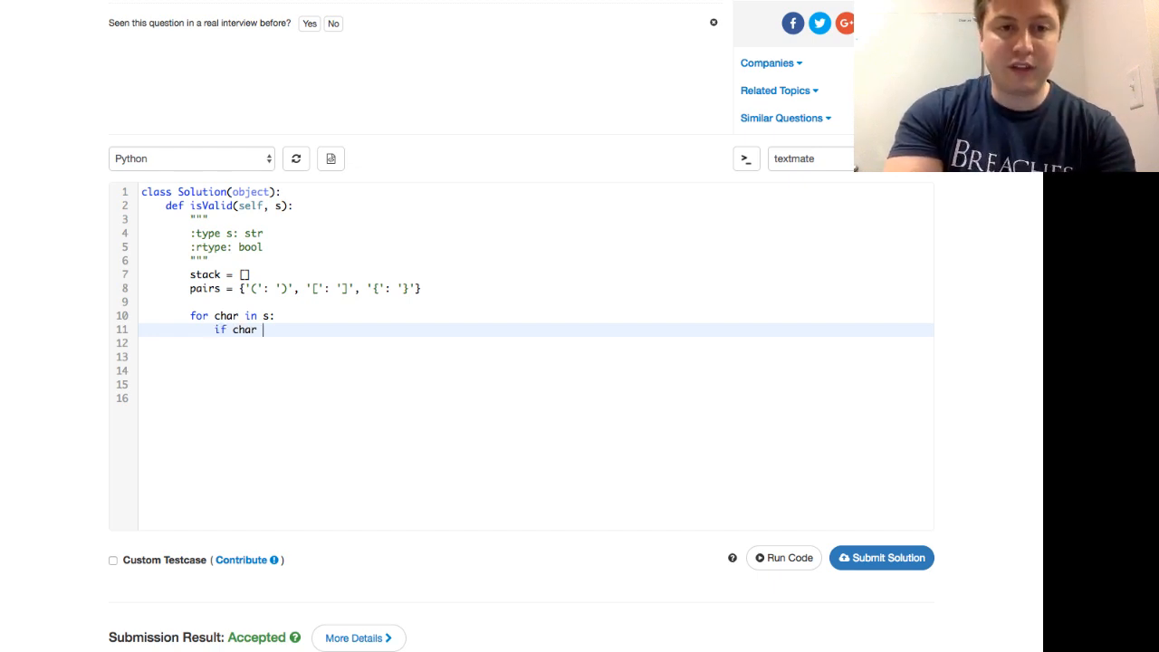
type("i")
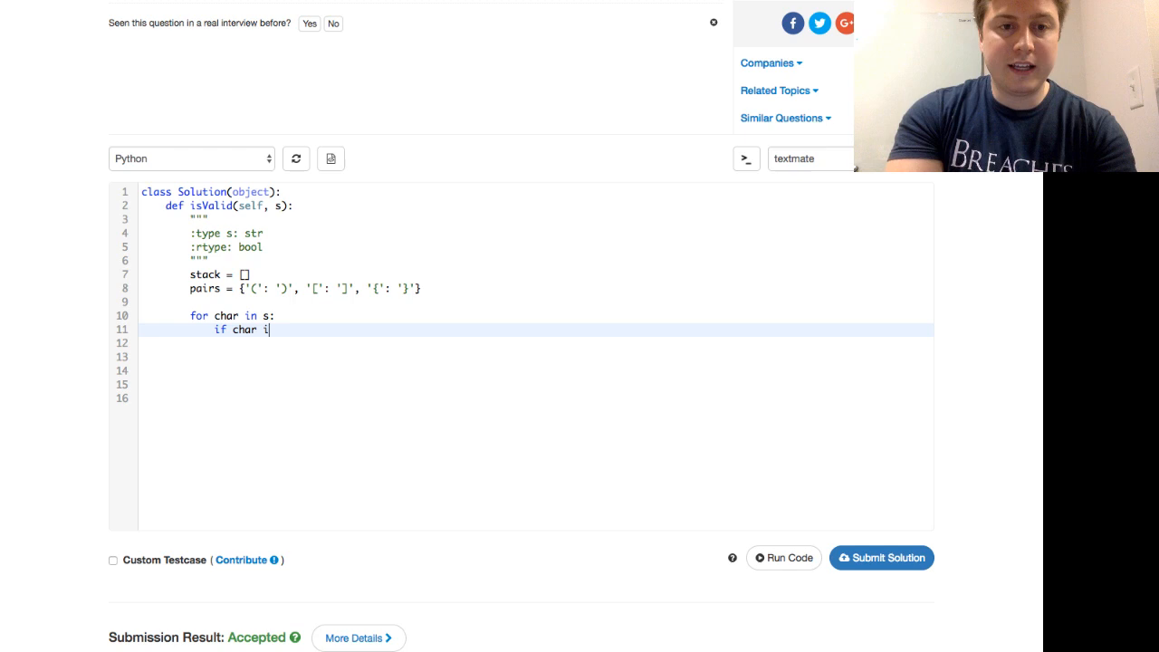
type("n pairs:")
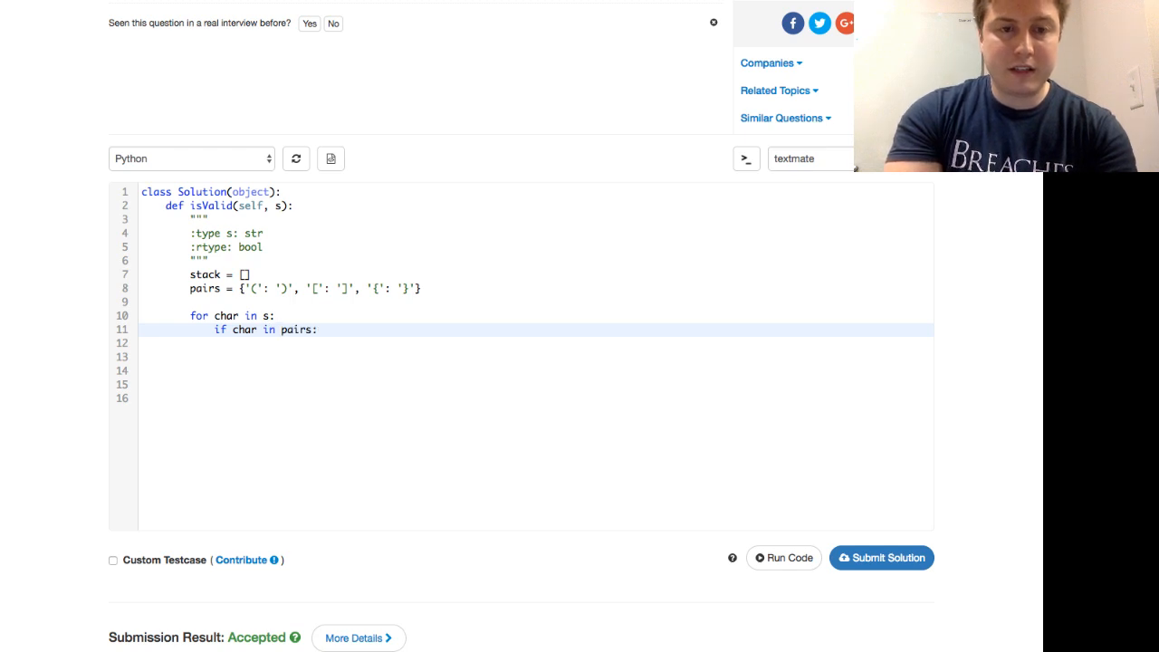
Push 'stack.append(pairs[char])' for opening brackets and start an 'else:' branch
type("stack")
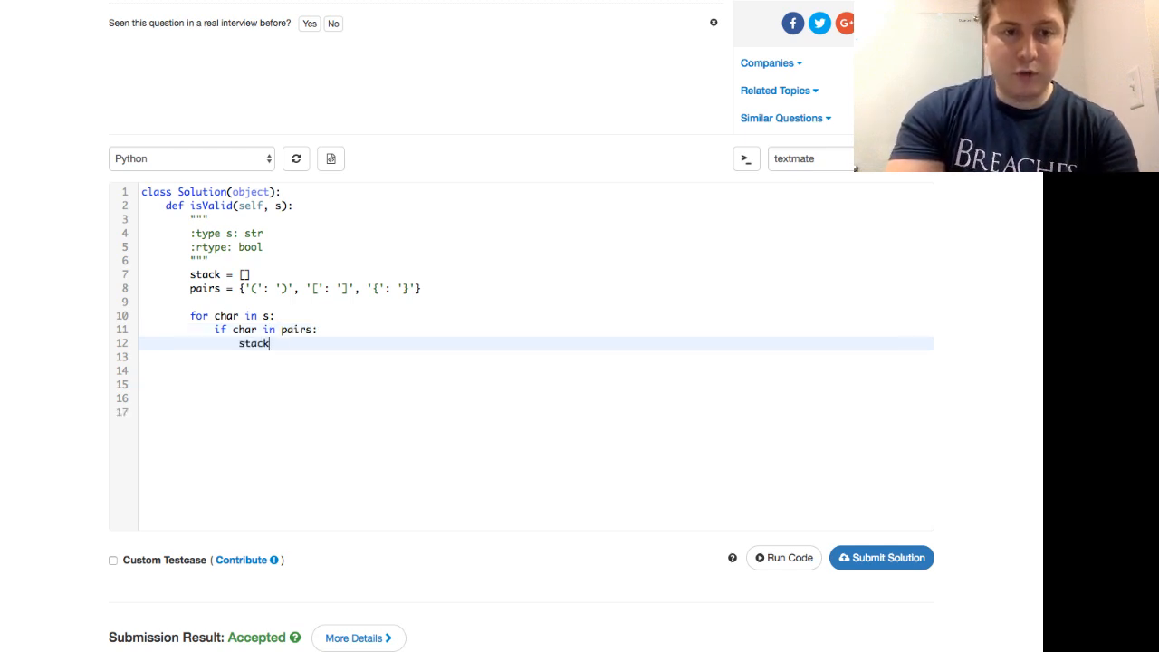
type(".")
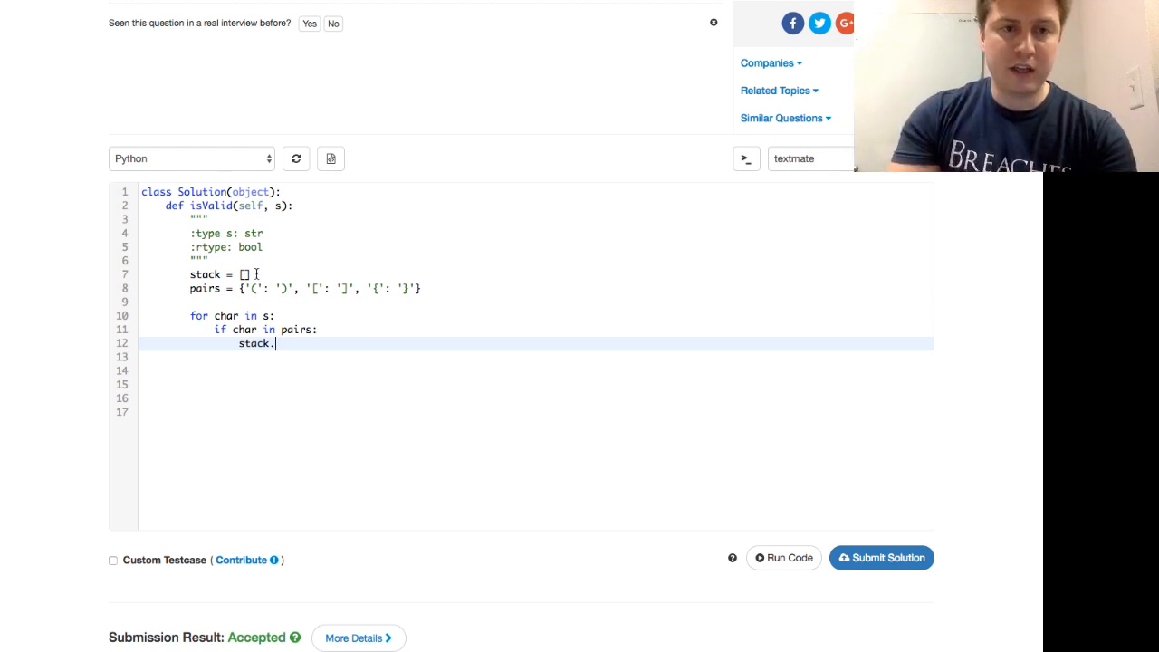
left_click(245, 274)
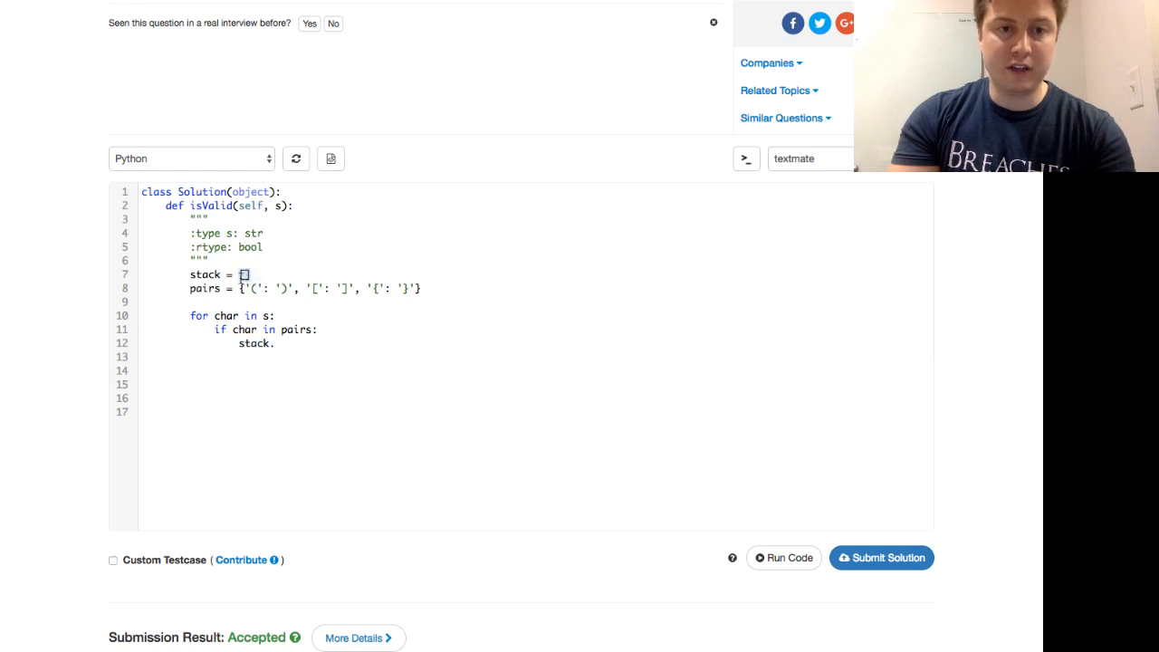
type("a")
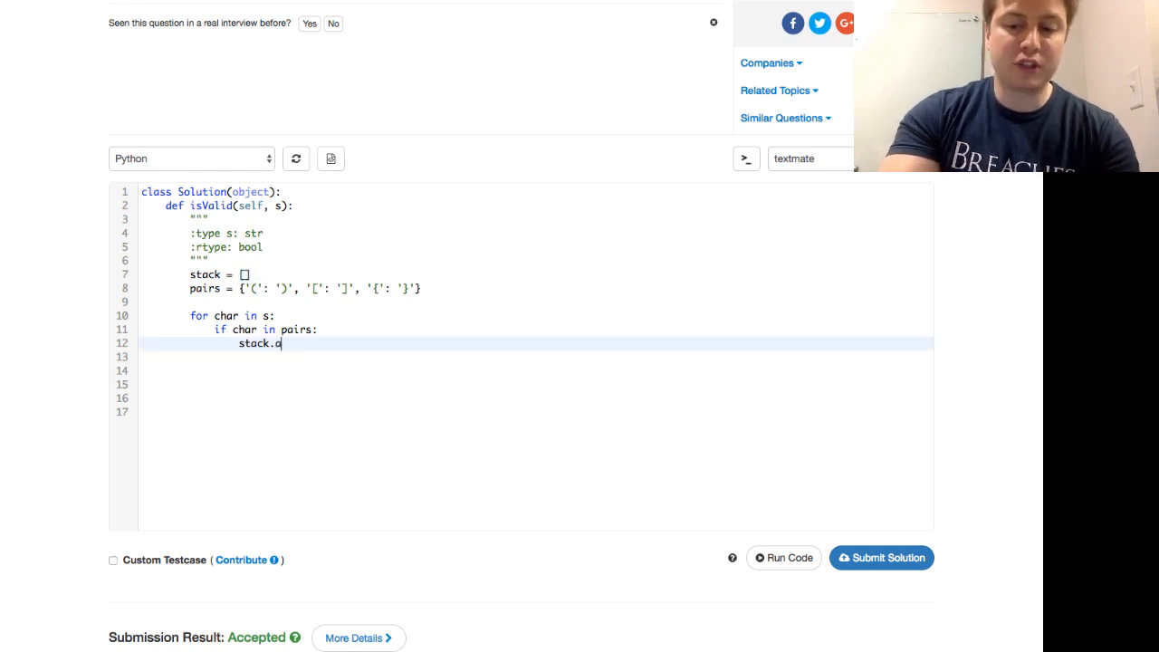
type("ppend")
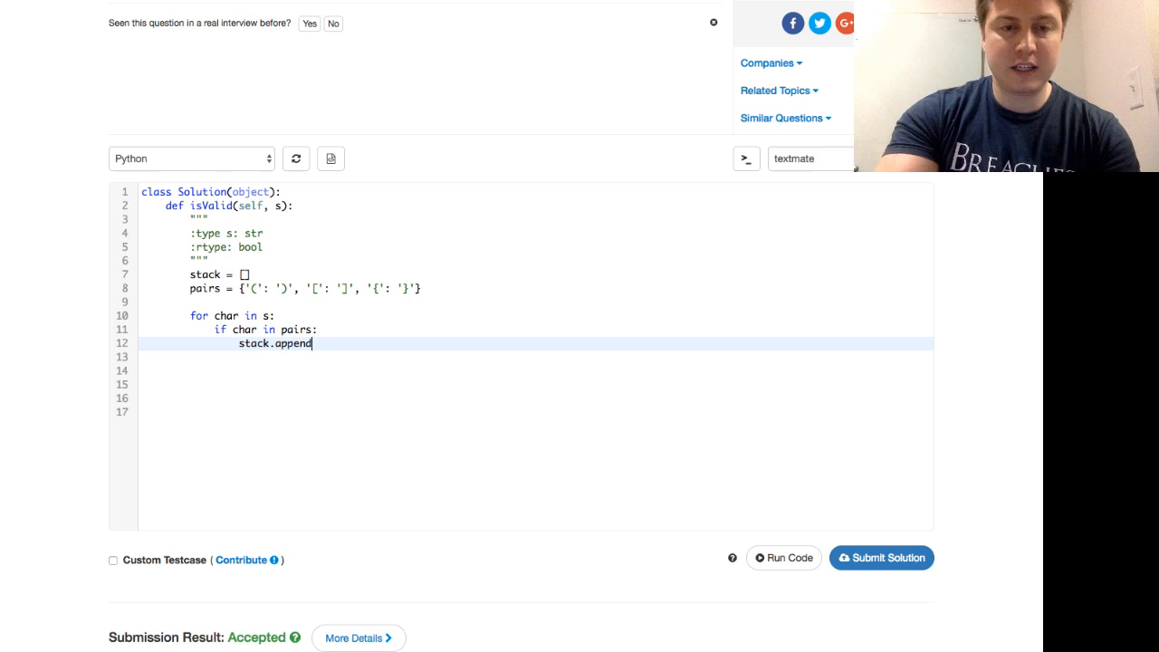
type("()")
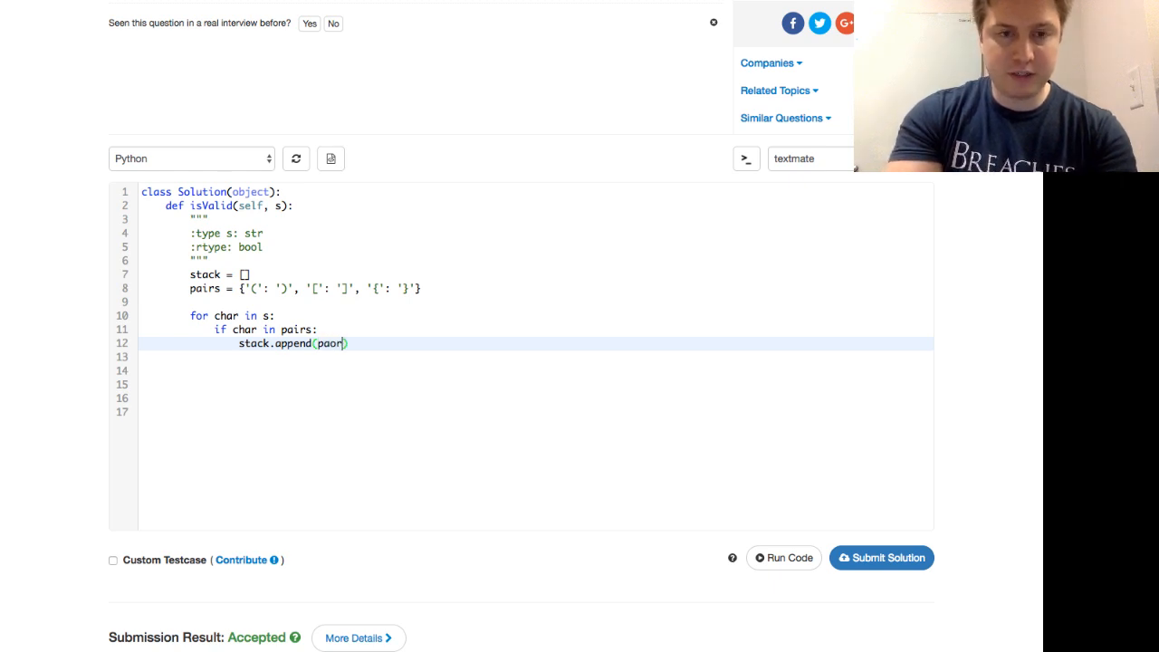
type("pairs[char]")
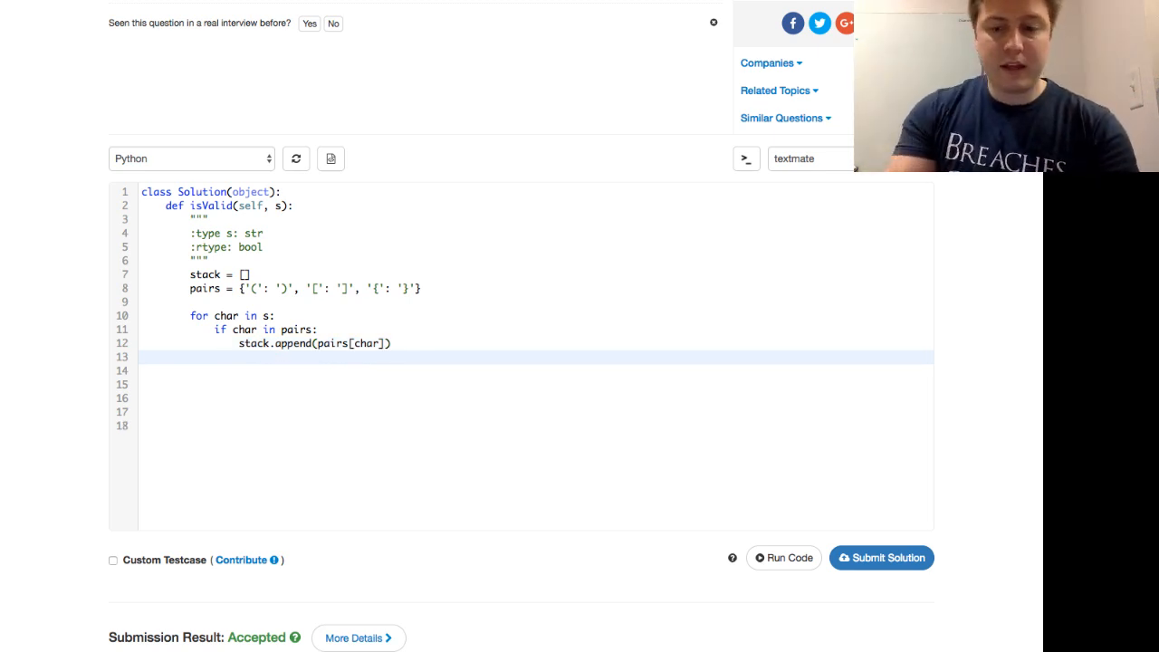
type("else:")
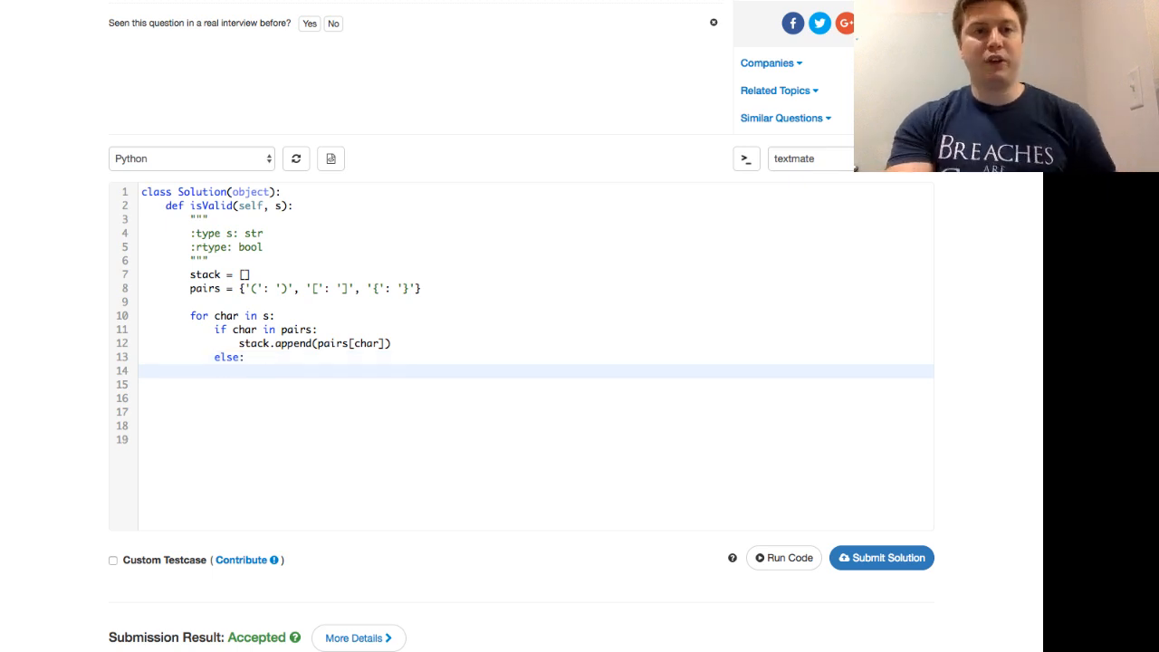
scroll("up", 3)
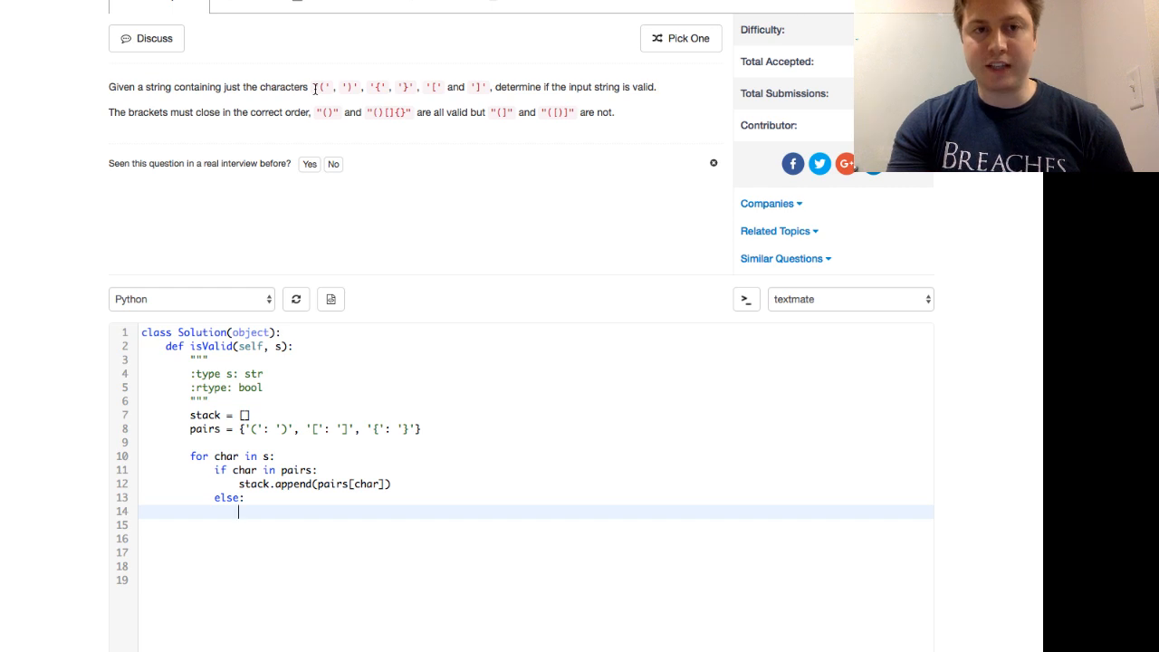
scroll("down", 3)
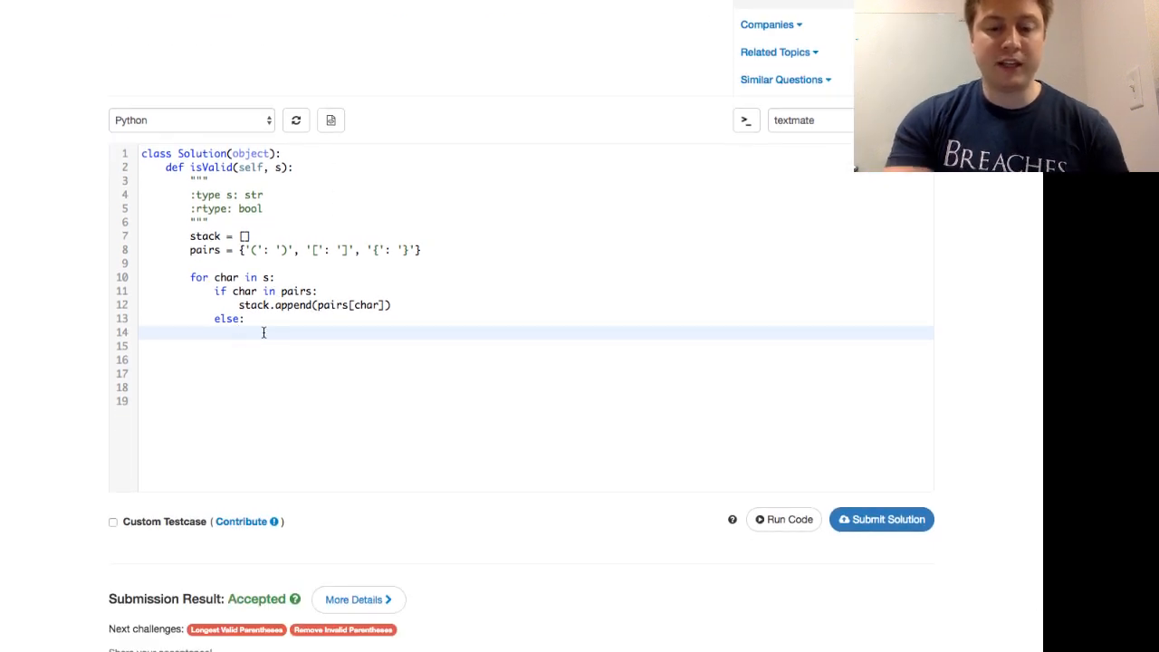
In the else branch, return False when 'stack.pop() != char'
type("stack.pop")
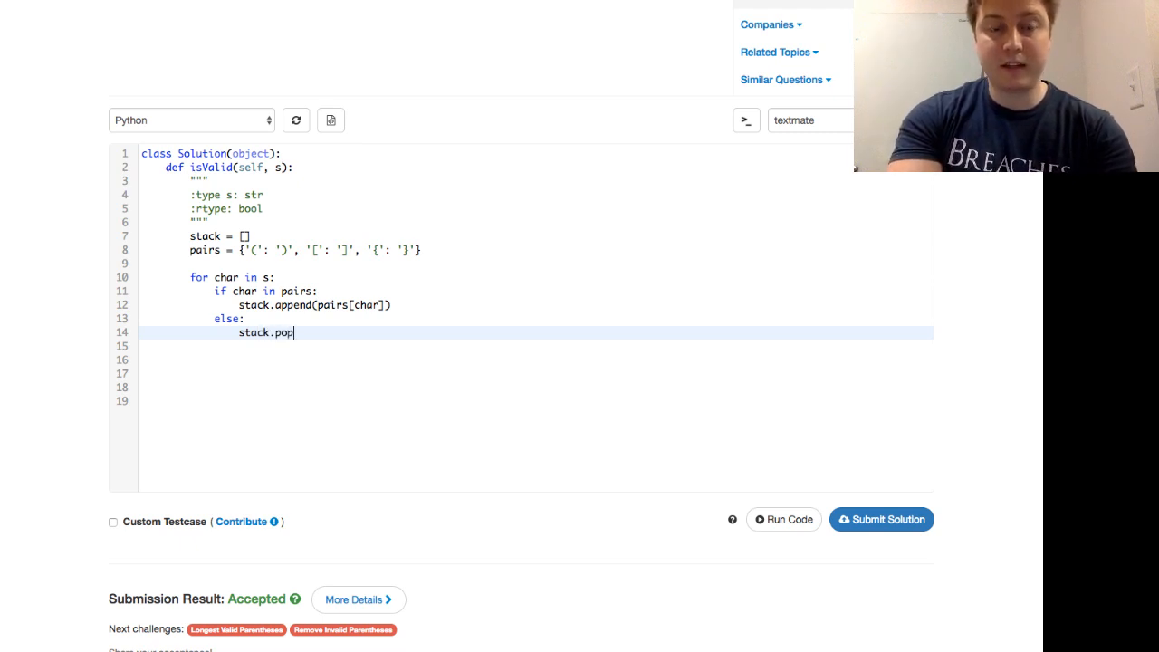
type("()")
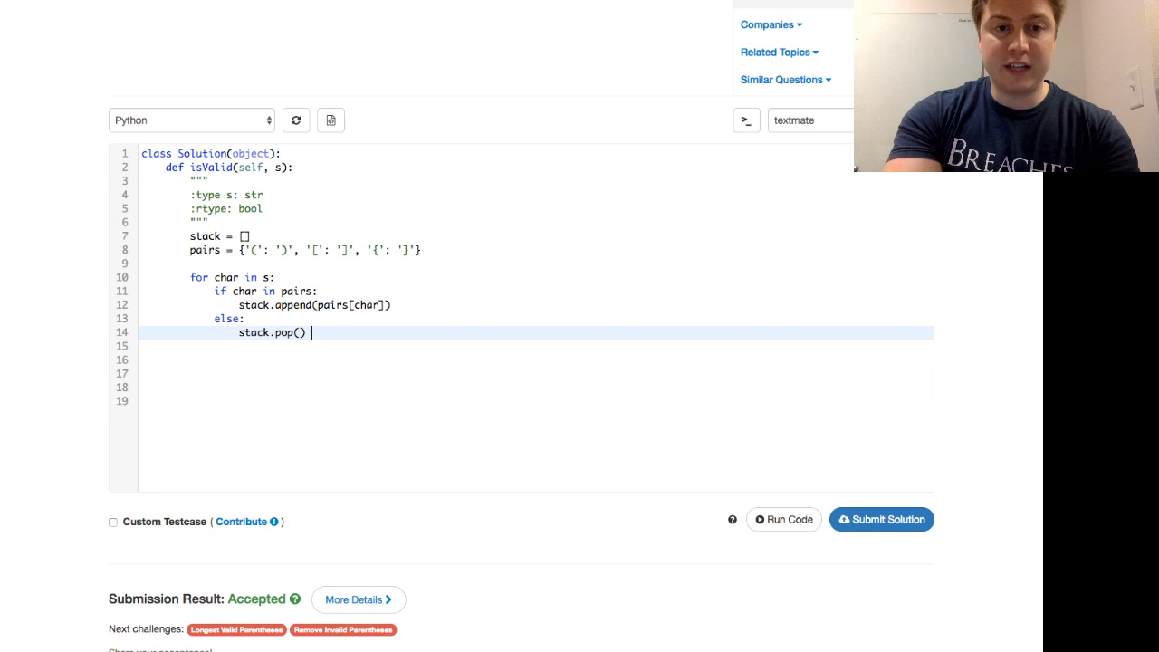
type("= char")
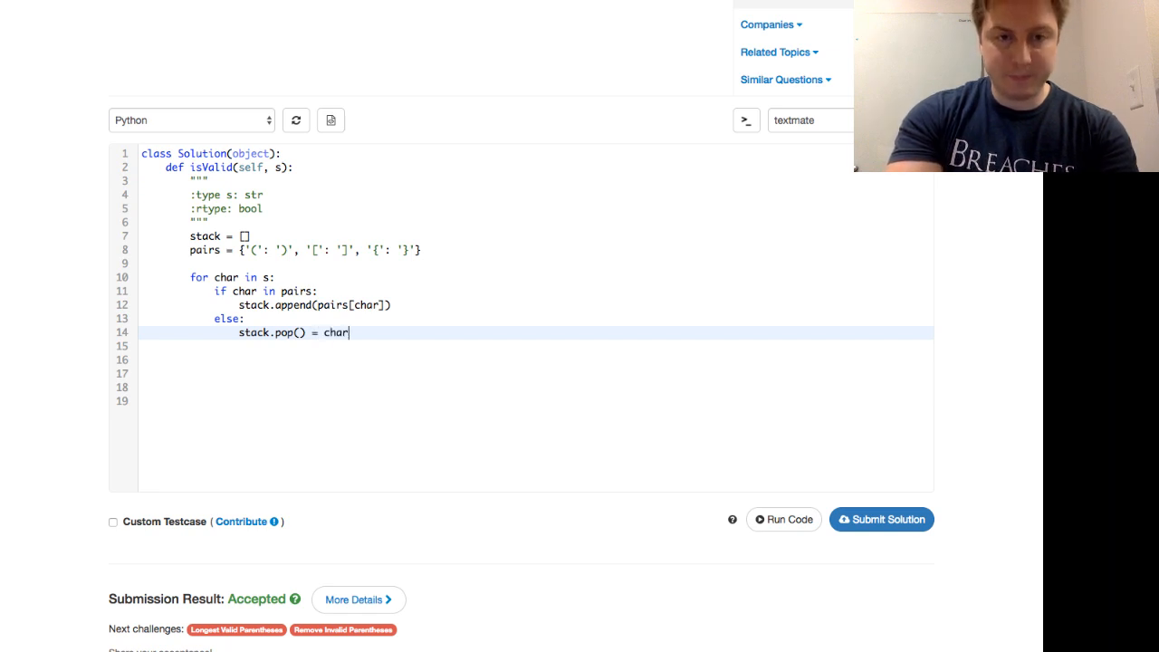
key("Backspace")
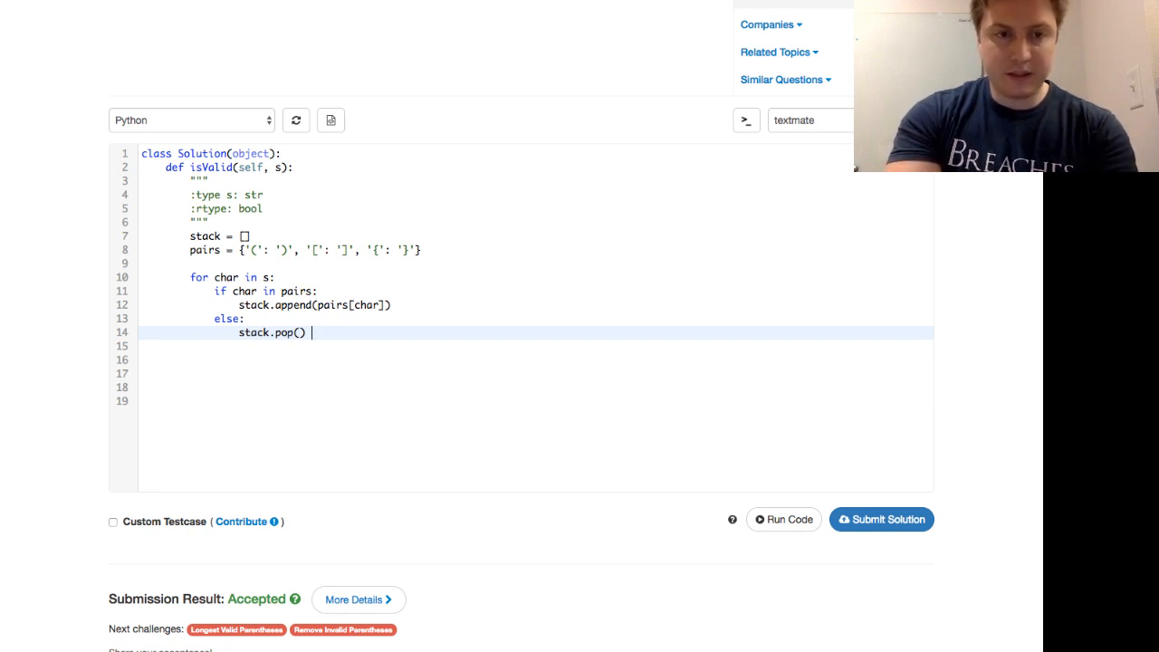
type("if")
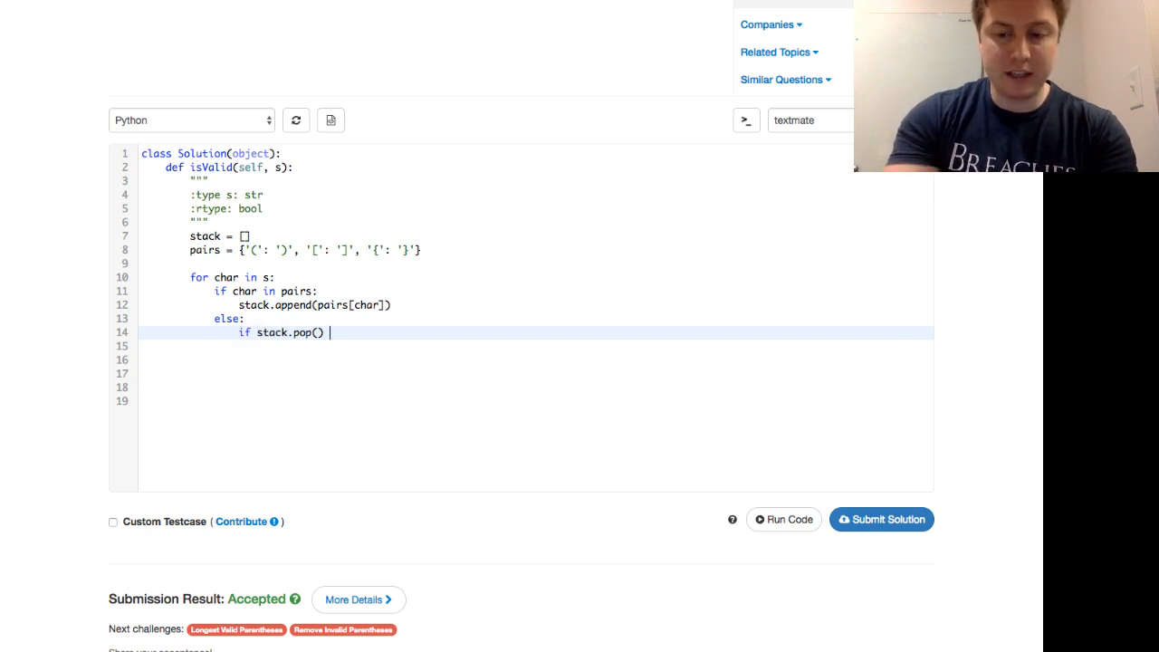
type("!= char:")
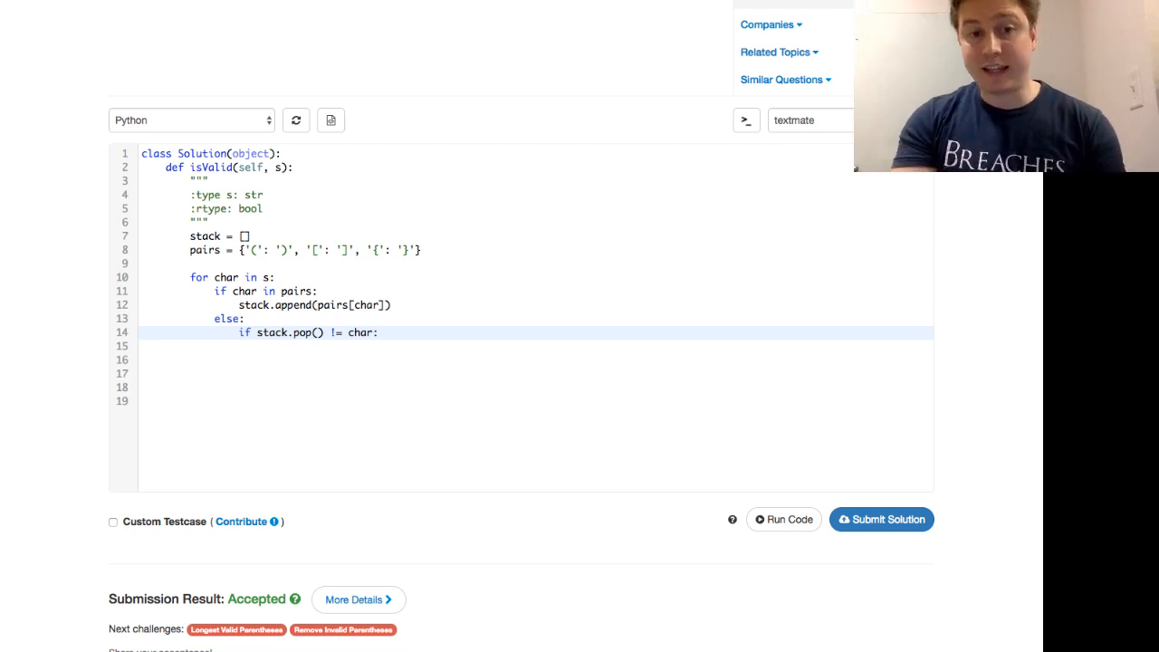
key("Return")
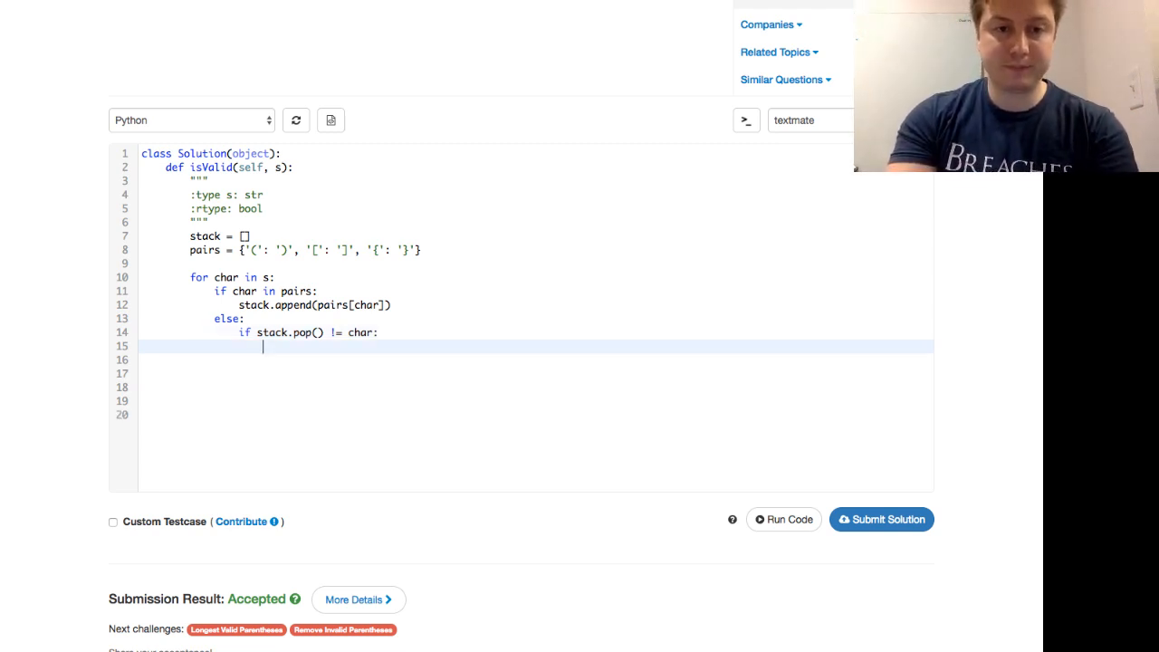
type("return False")
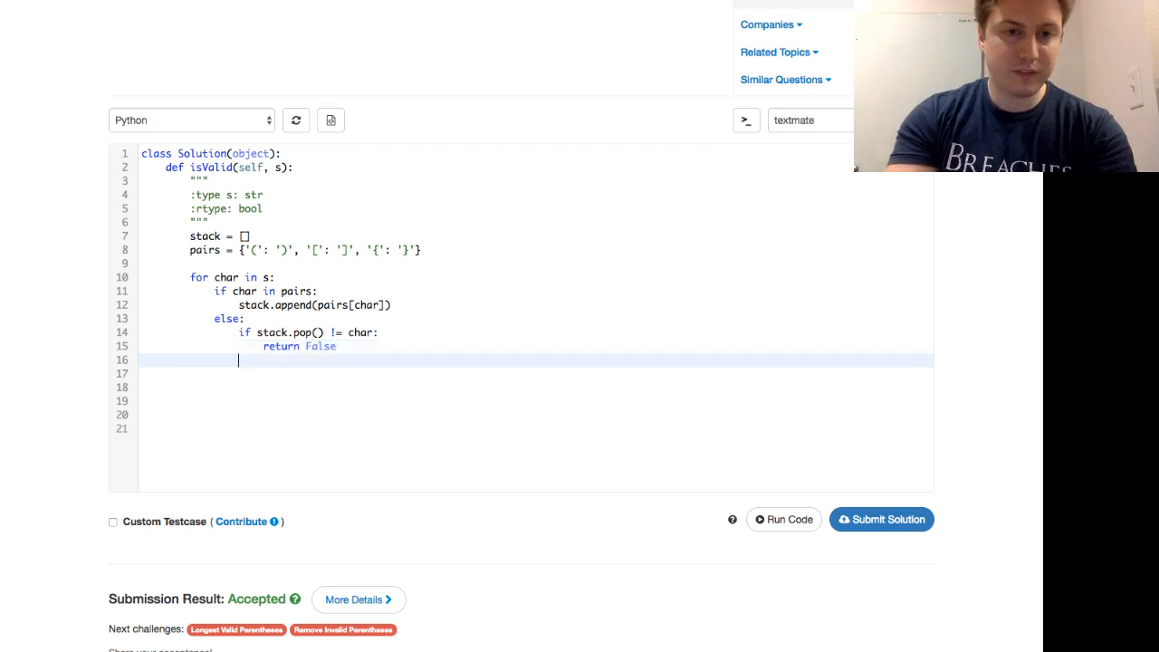
Start the final return statement on a new line after the loop
key("enter")
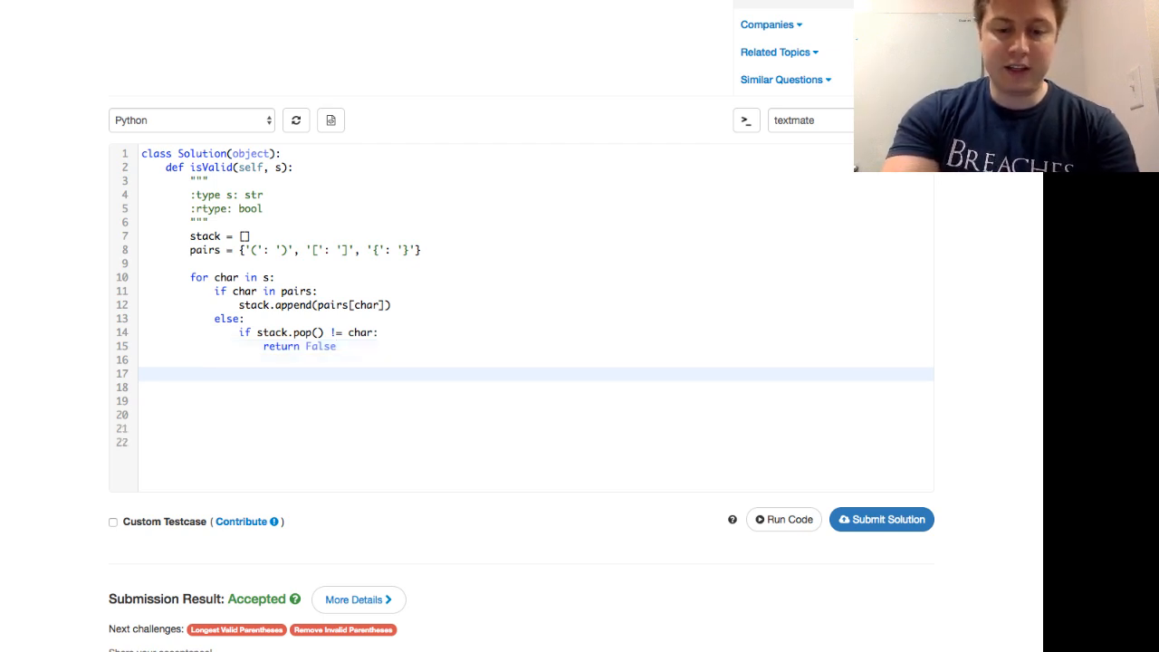
left_click(190, 374)
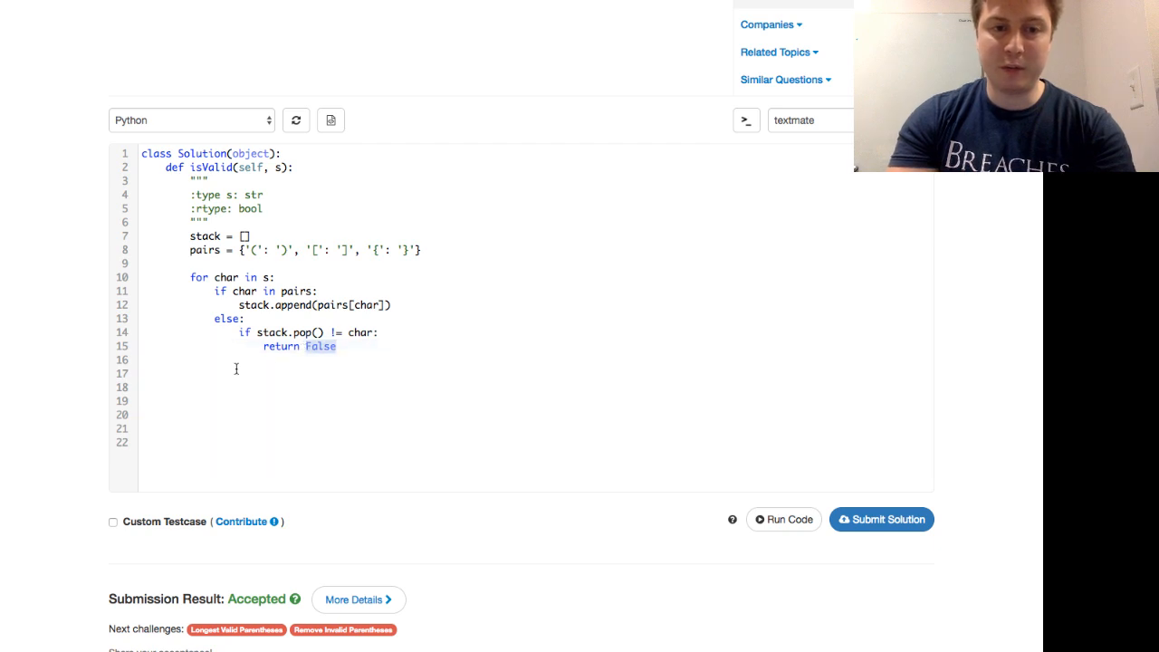
type("returnT")
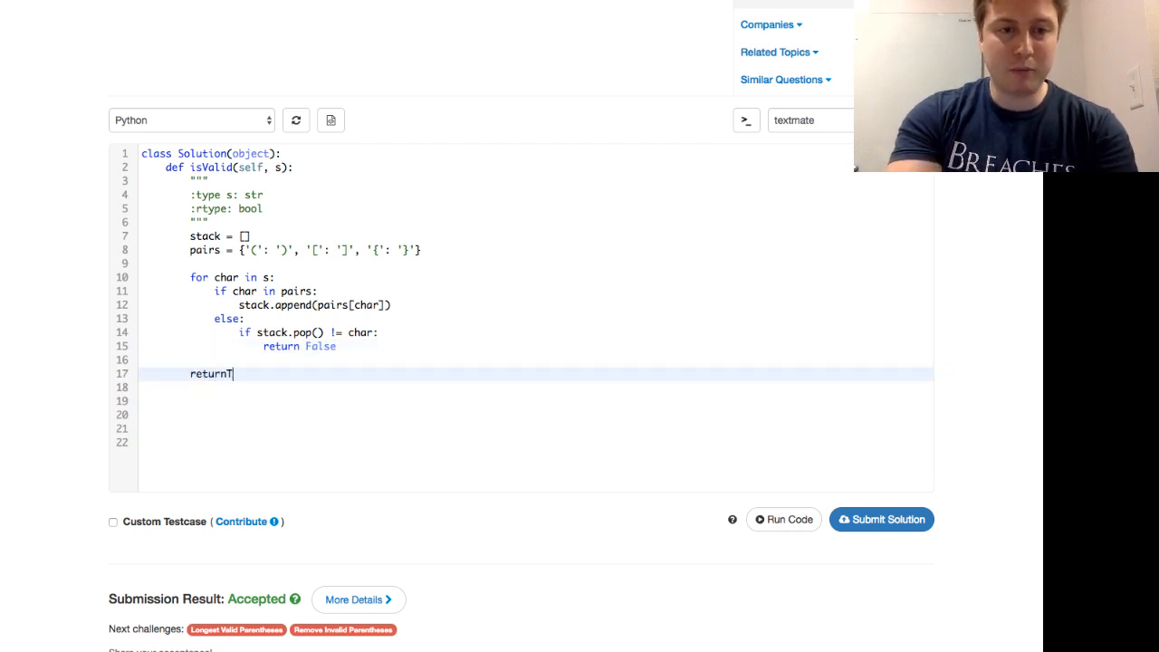
Complete 'return True', then add and delete a scratch ')' test string
type("rue")
type("'")
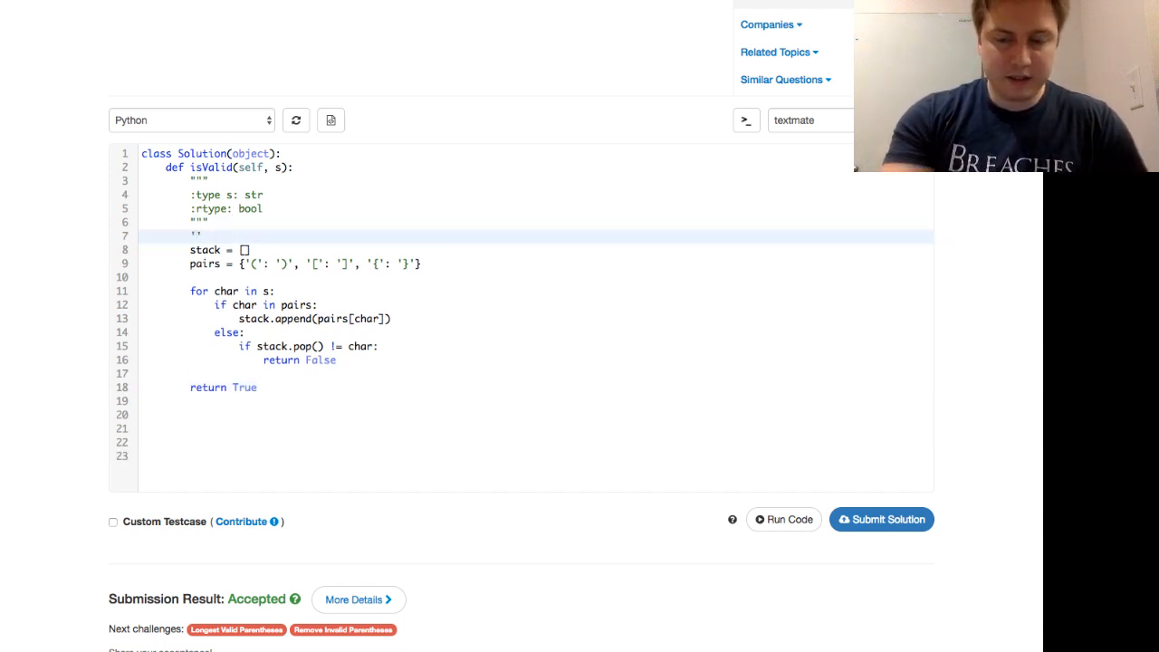
type(")")
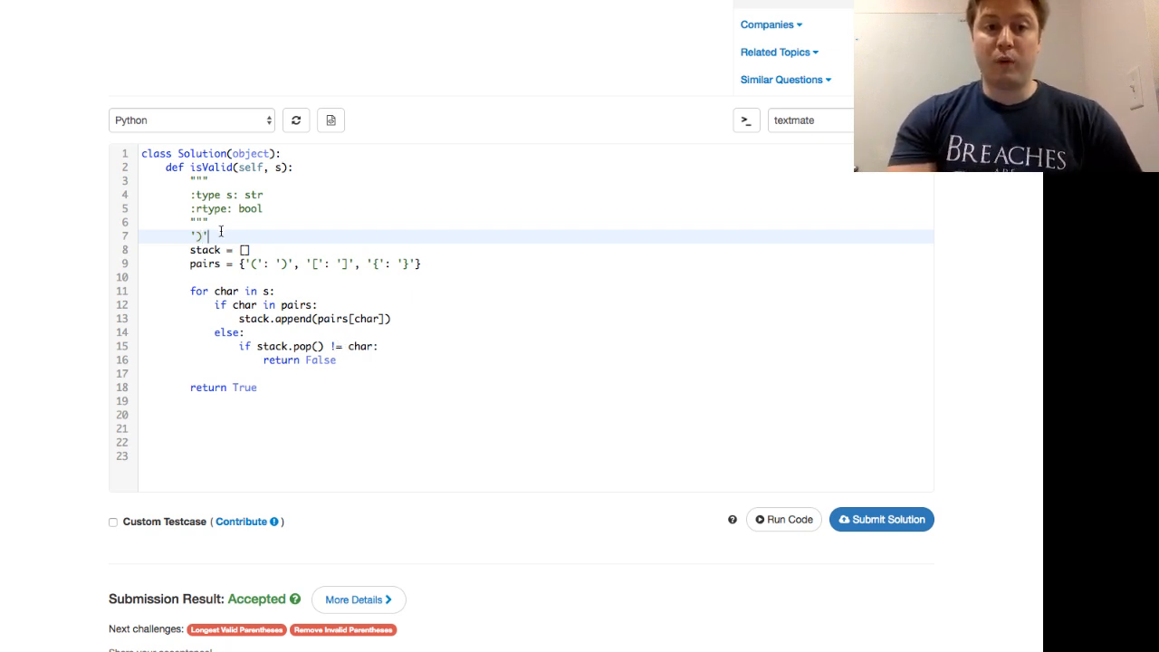
key("Backspace")
type(" len(stack) == 0")
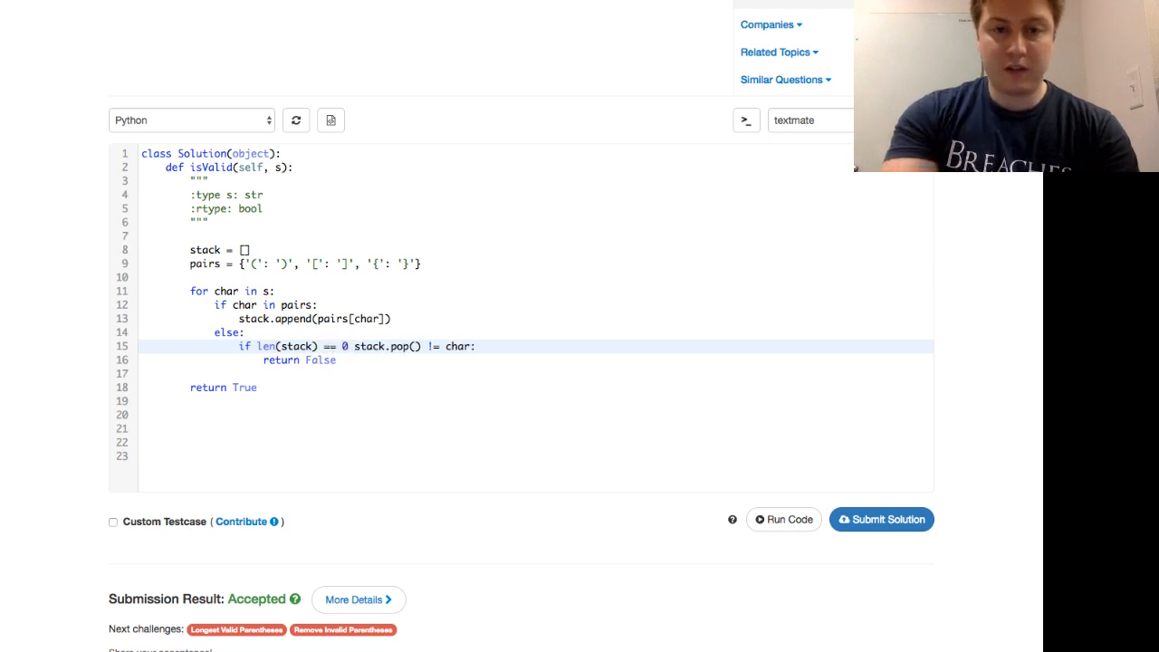
Make the condition 'len(stack) == 0 or stack.pop() != char'
type("or")
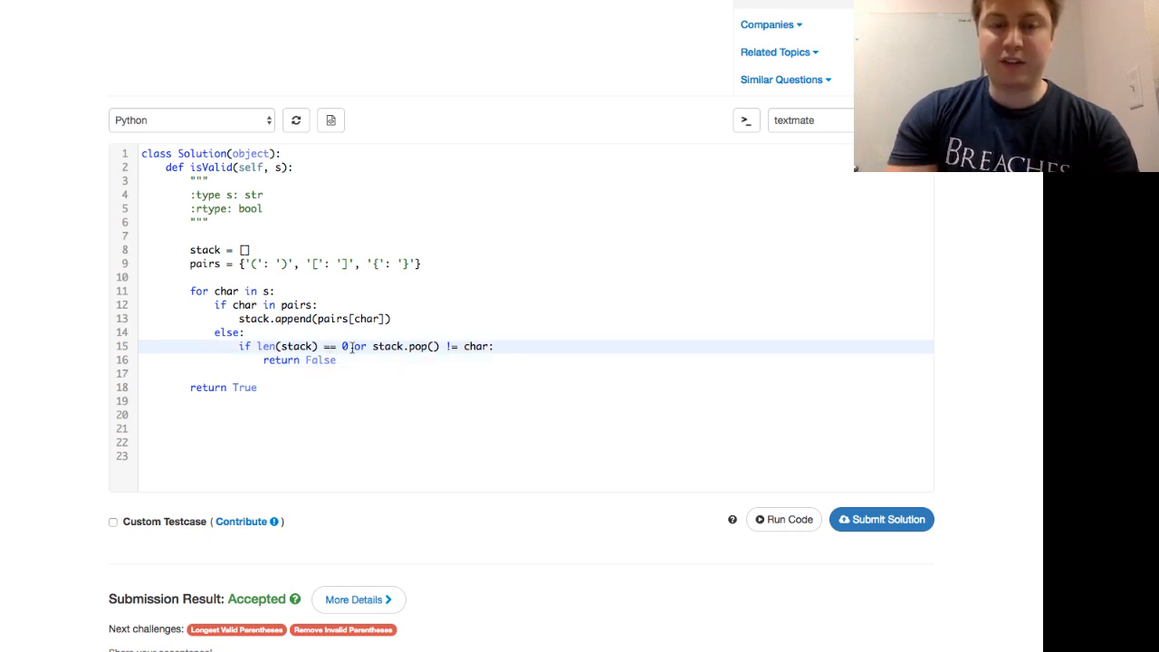
double_click(268, 346)
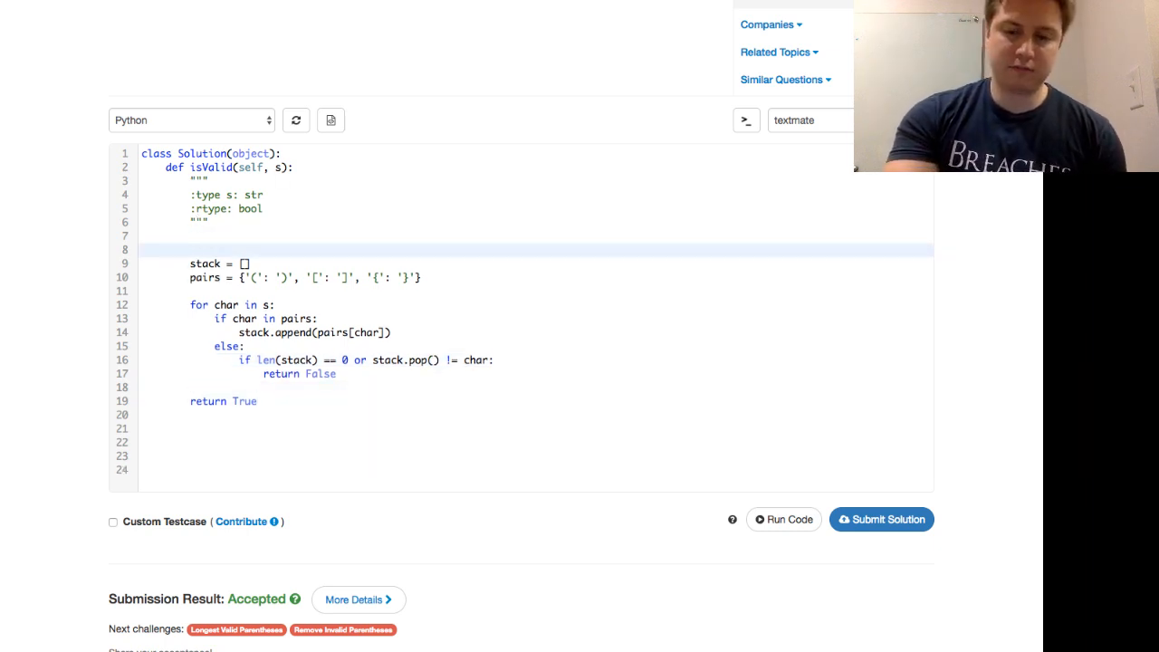
Replace 'return True' with 'return len(stack) == 0', removing the '(' scratch line
type("'('")
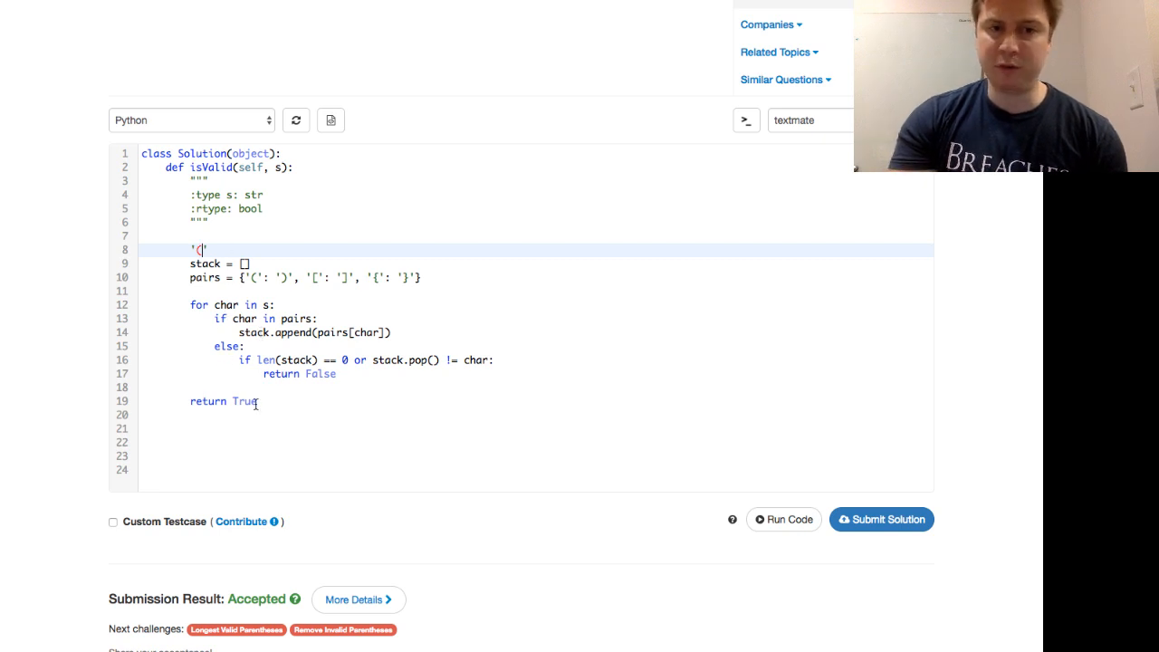
scroll("up", 3)
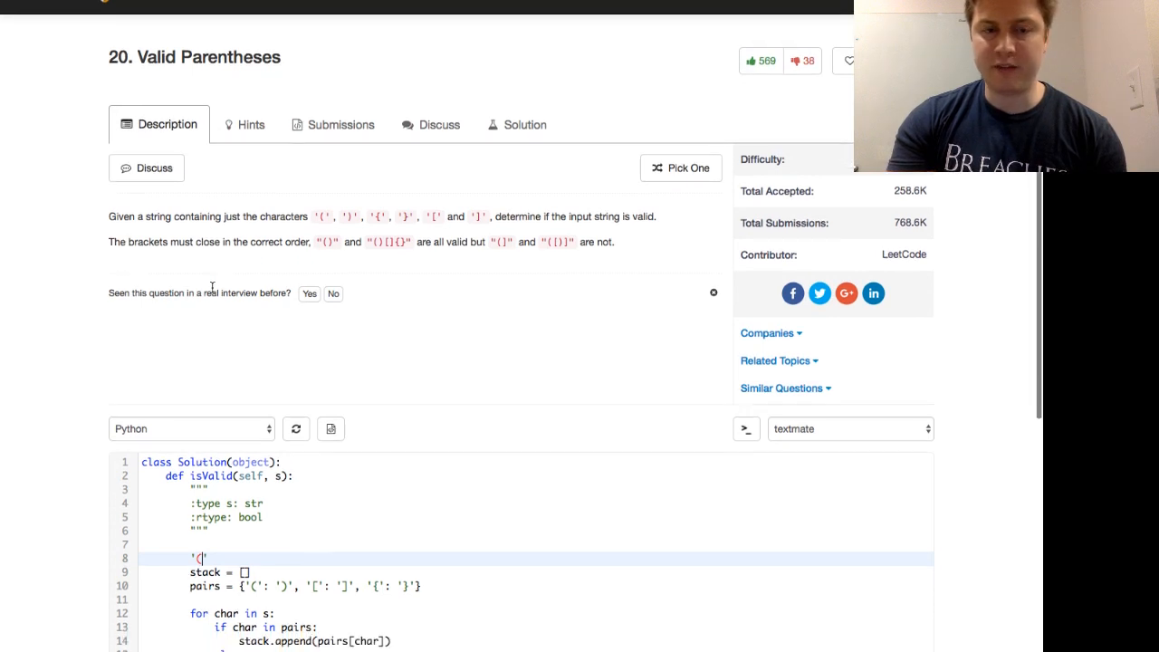
scroll("down", 3)
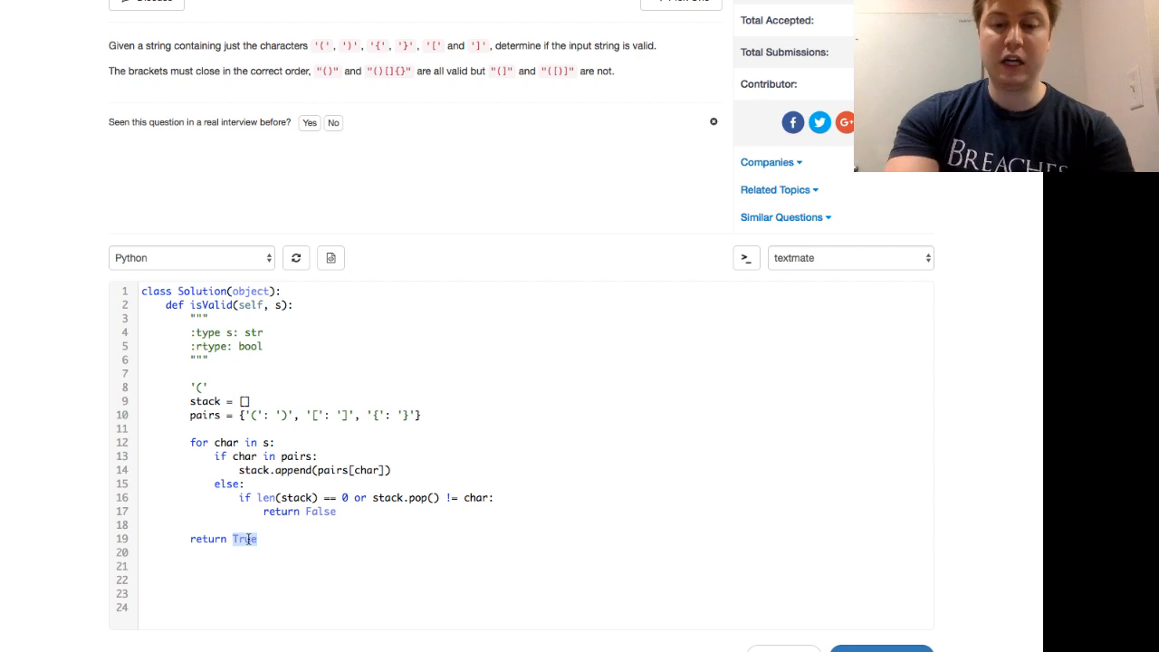
type("len")
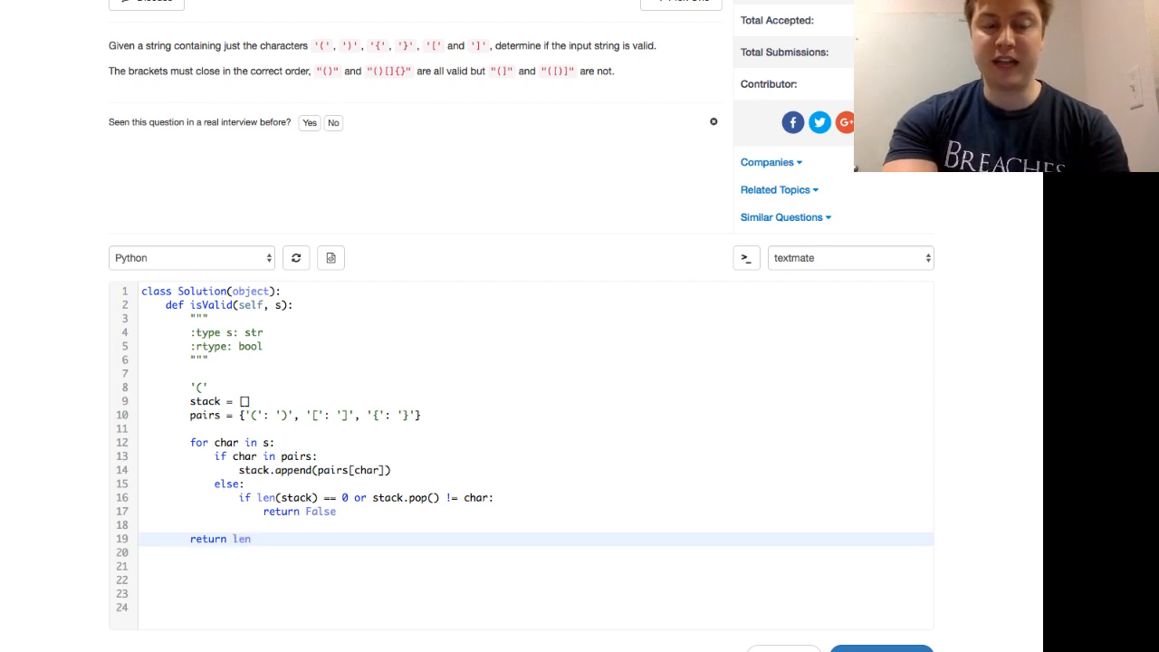
type("(stack)")
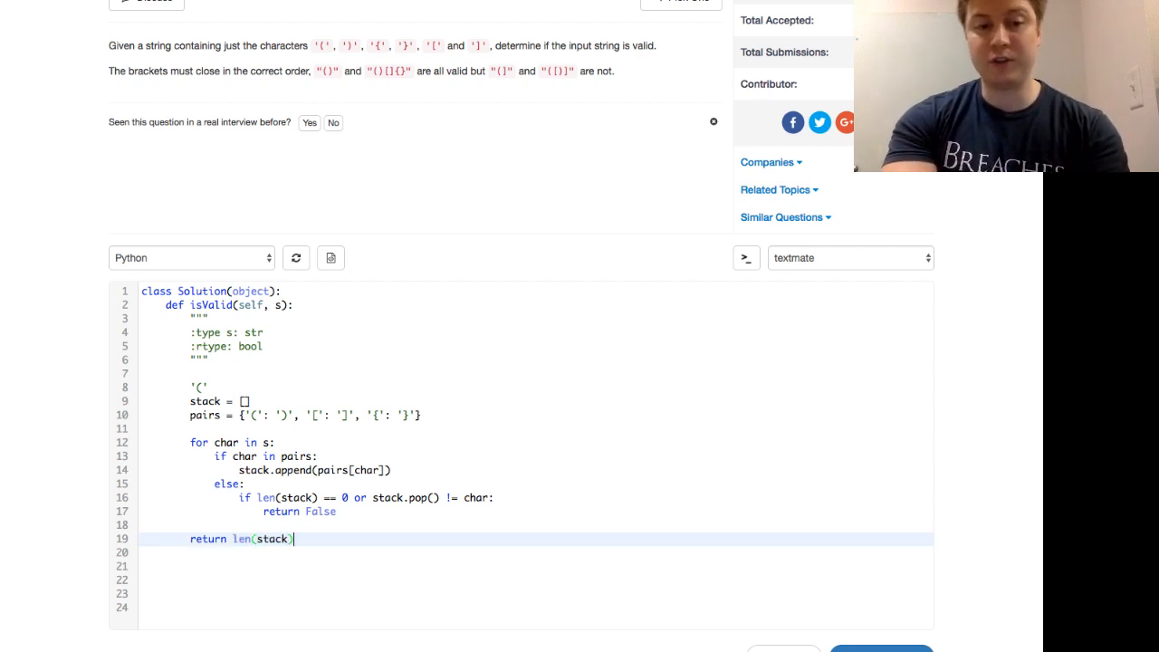
type("== 0")
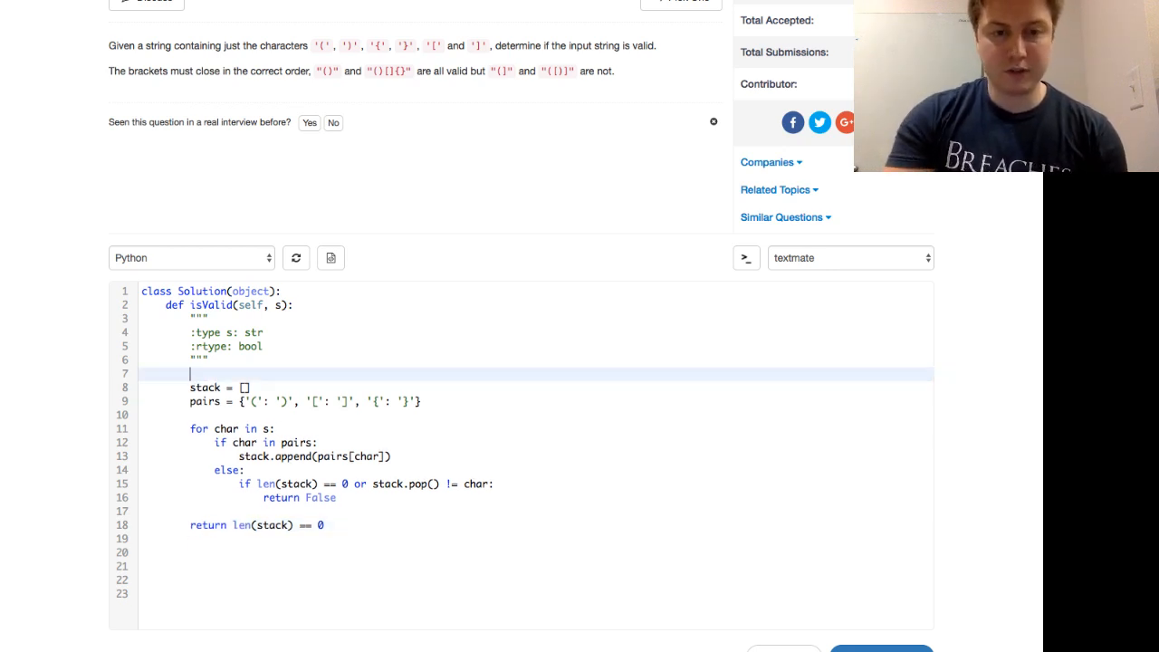
scroll("down", 3)
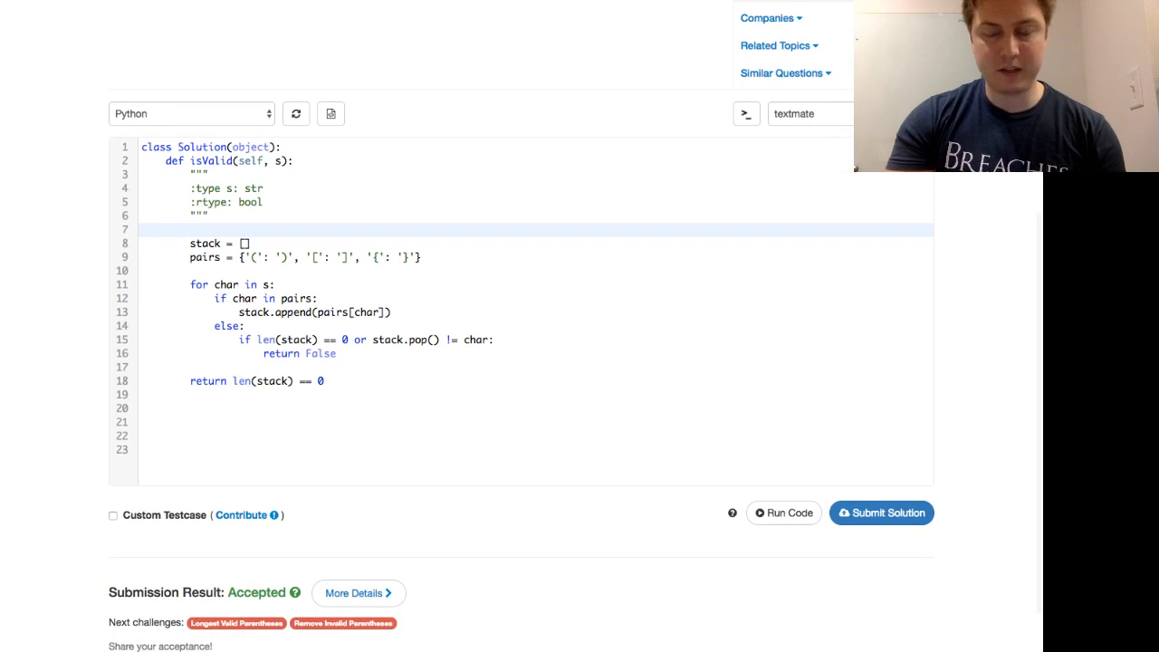
mouse_move(881, 512)
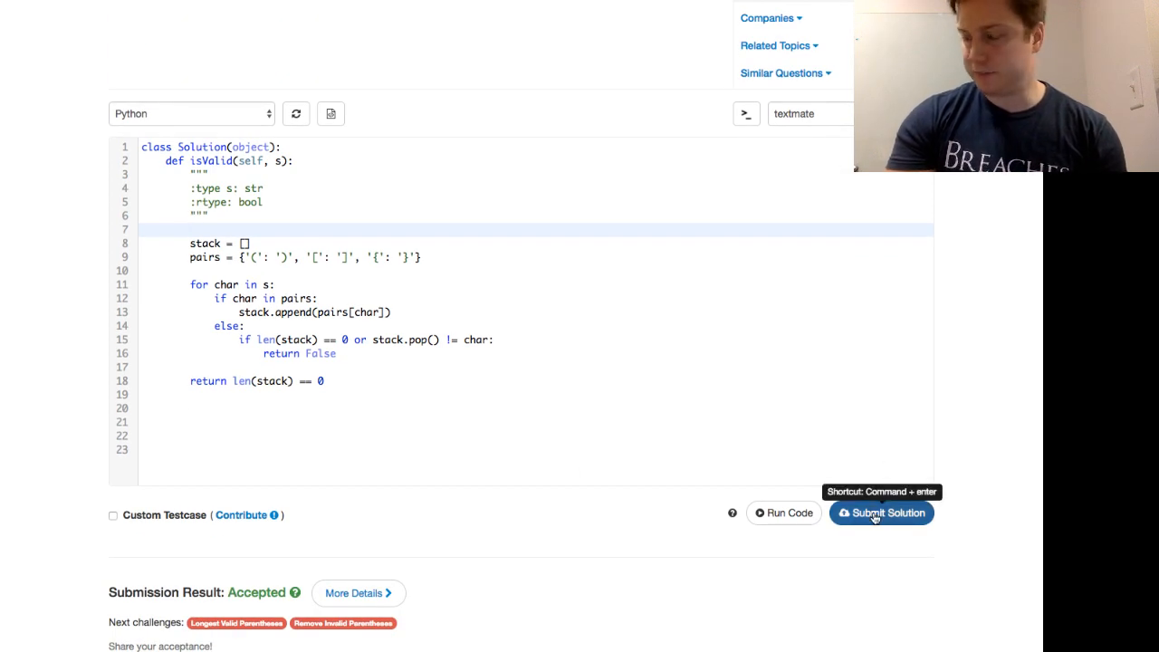
Submit the bracket-matching solution and confirm the Accepted result
left_click(881, 513)
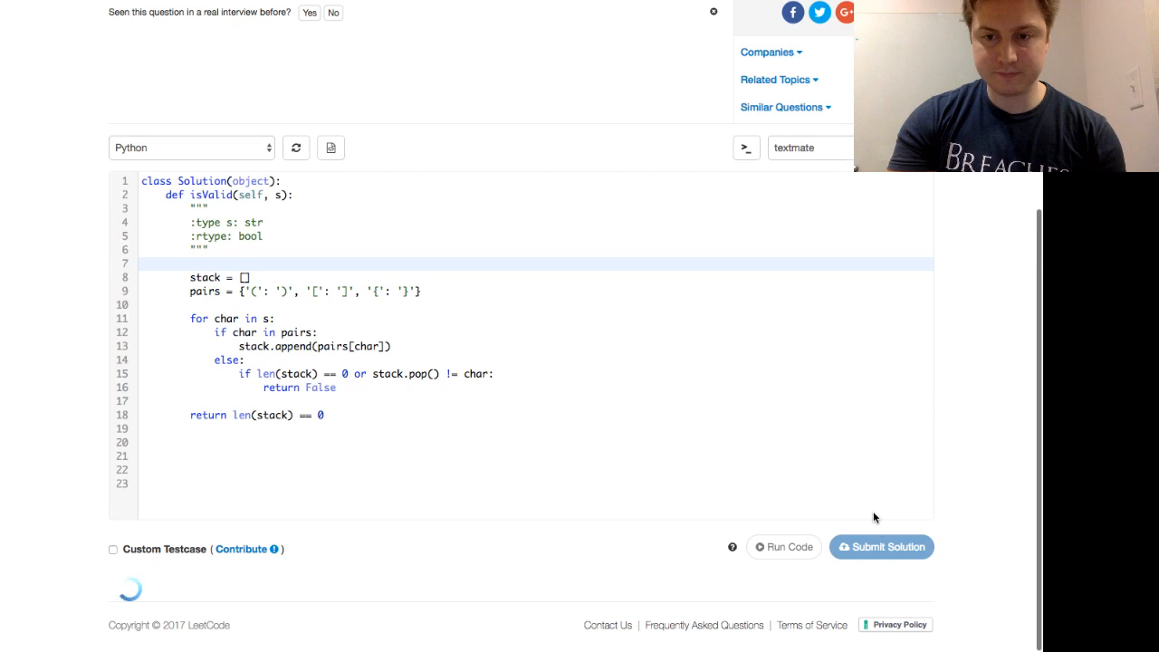
left_click(881, 547)
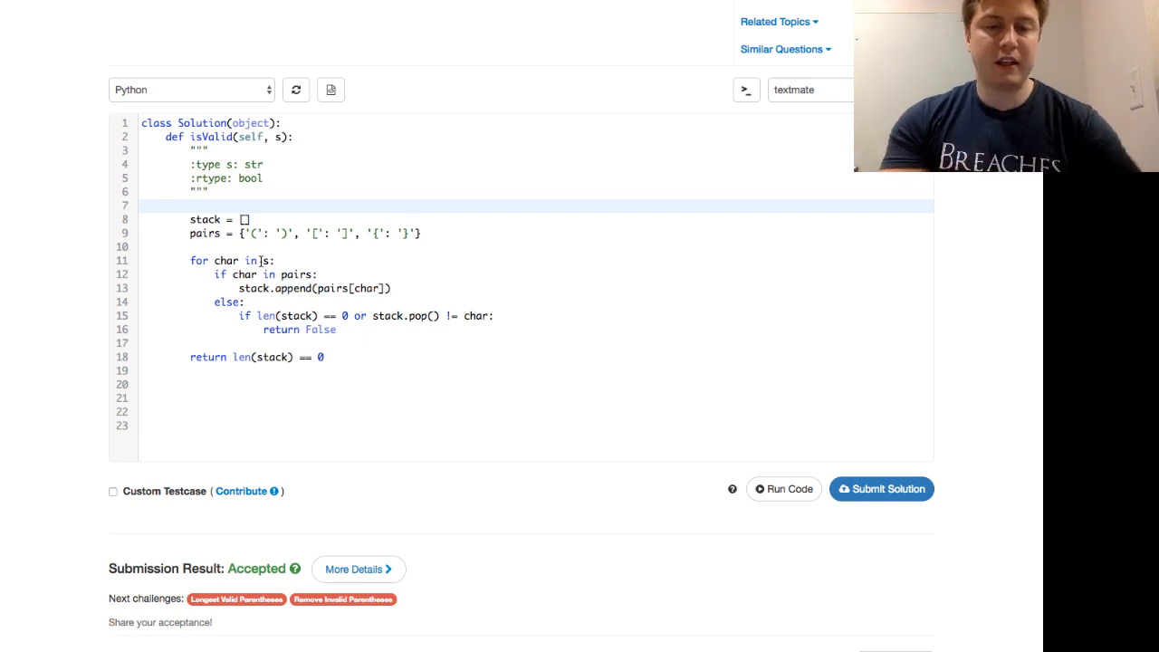
scroll("up", 3)
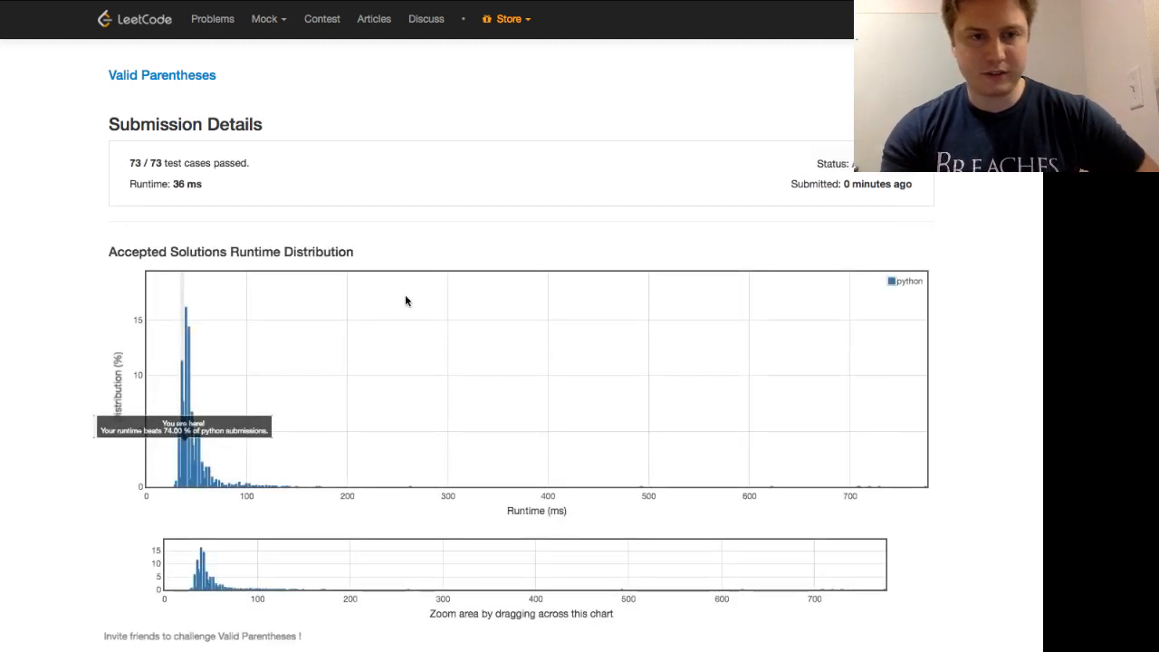
mouse_move(175, 444)
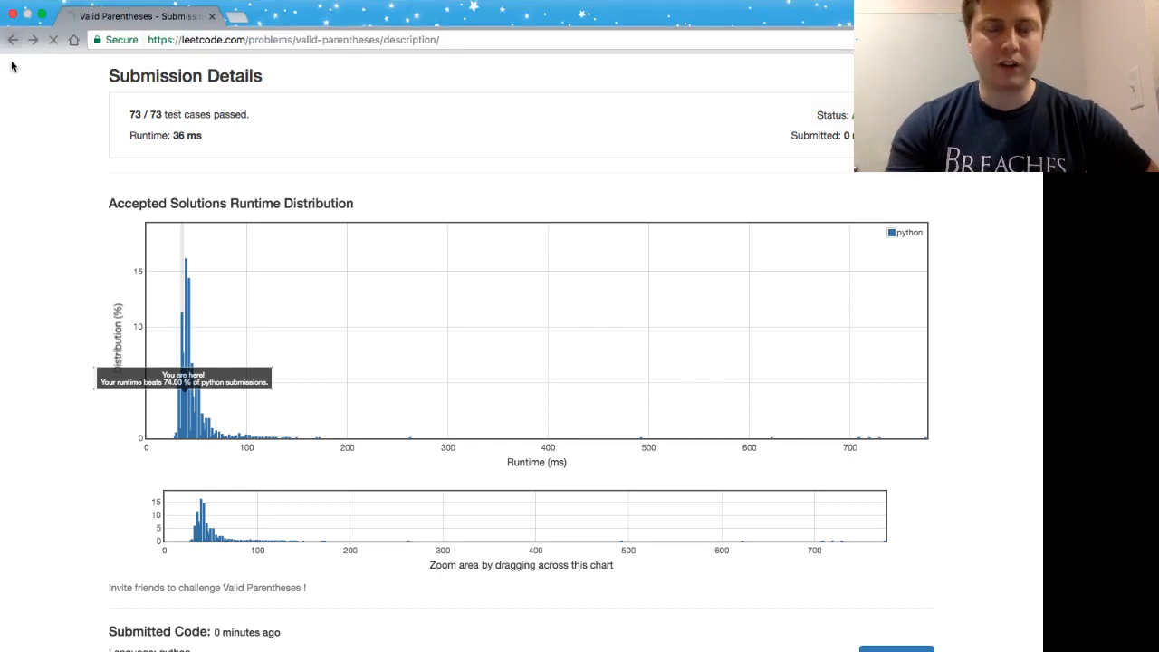
left_click(13, 39)
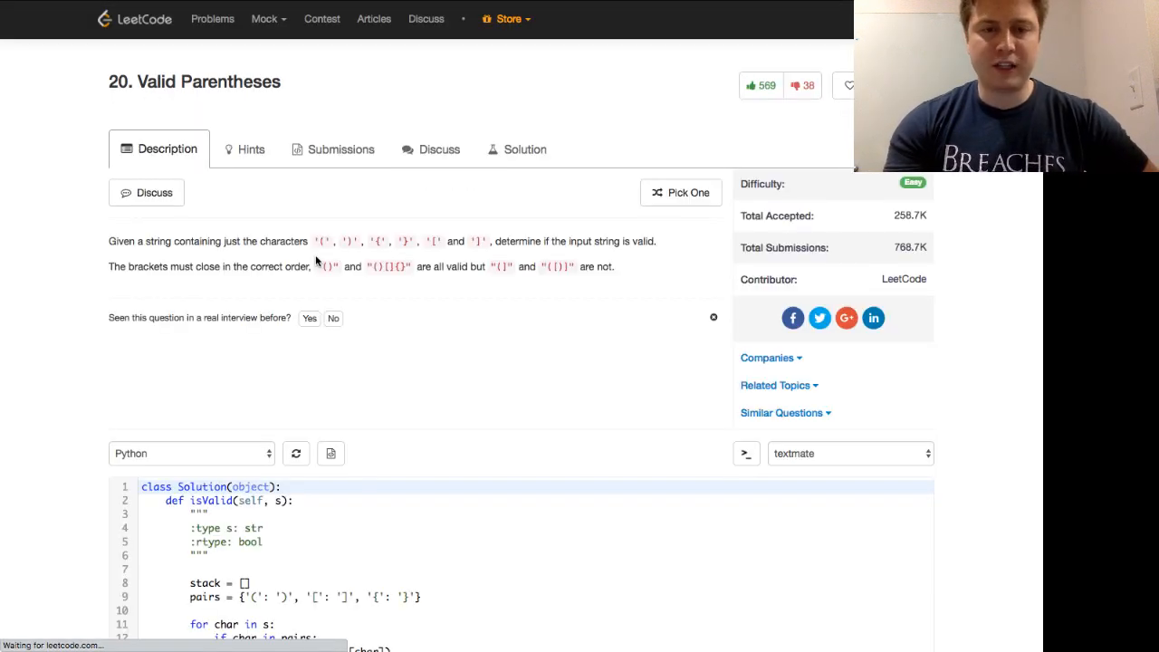
Change the checks to 'if not stack or stack.pop() != char:' and 'return not stack'
scroll("down", 3)
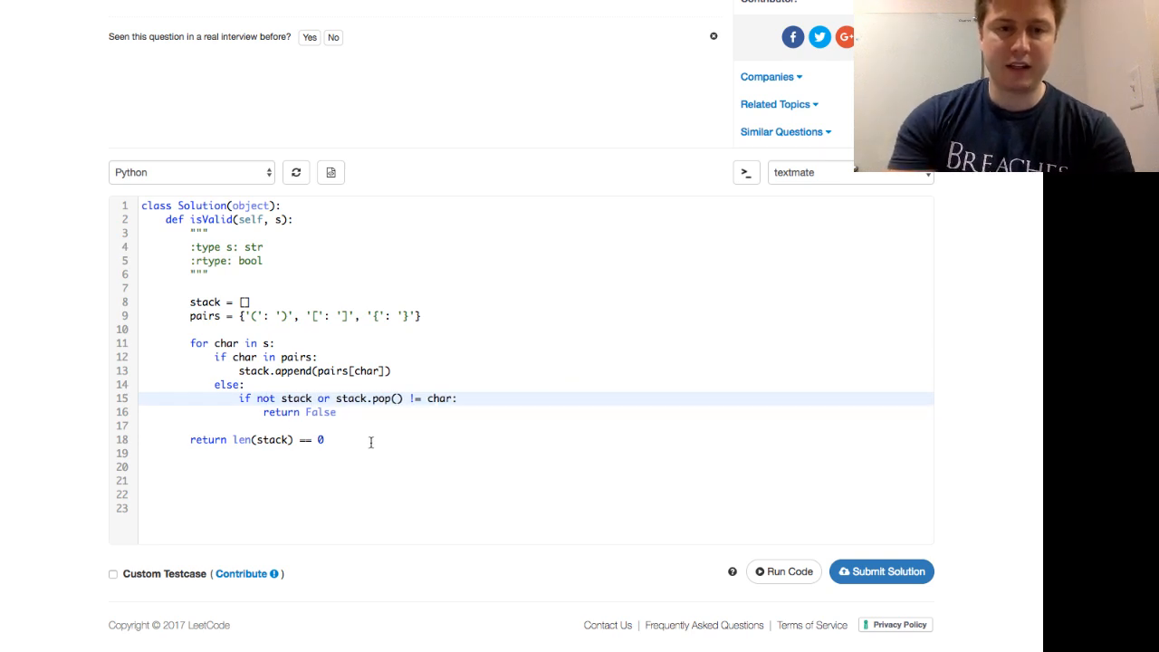
type("s")
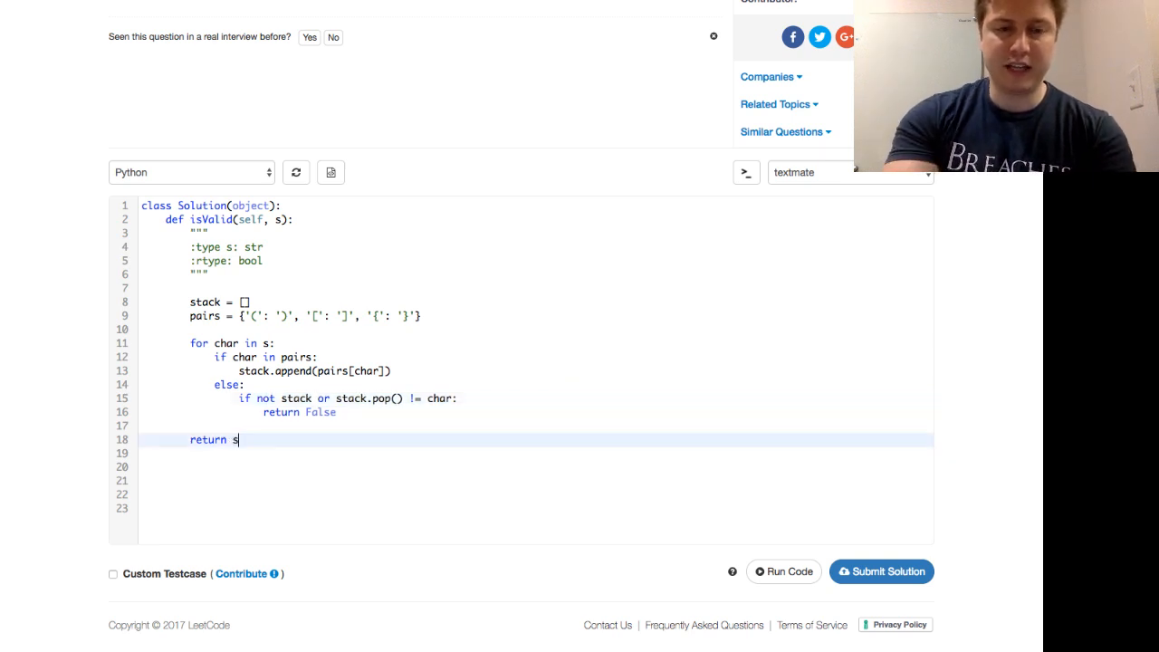
type("not stack")
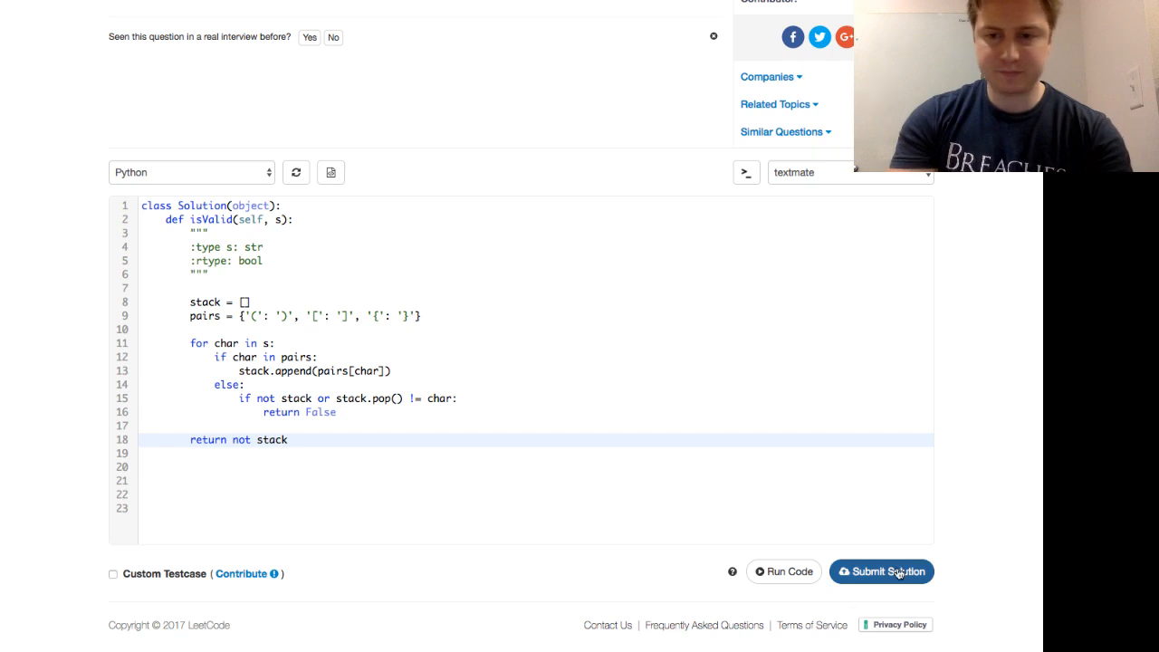
Resubmit the 'not stack' version of Valid Parentheses and confirm it is Accepted
left_click(881, 571)
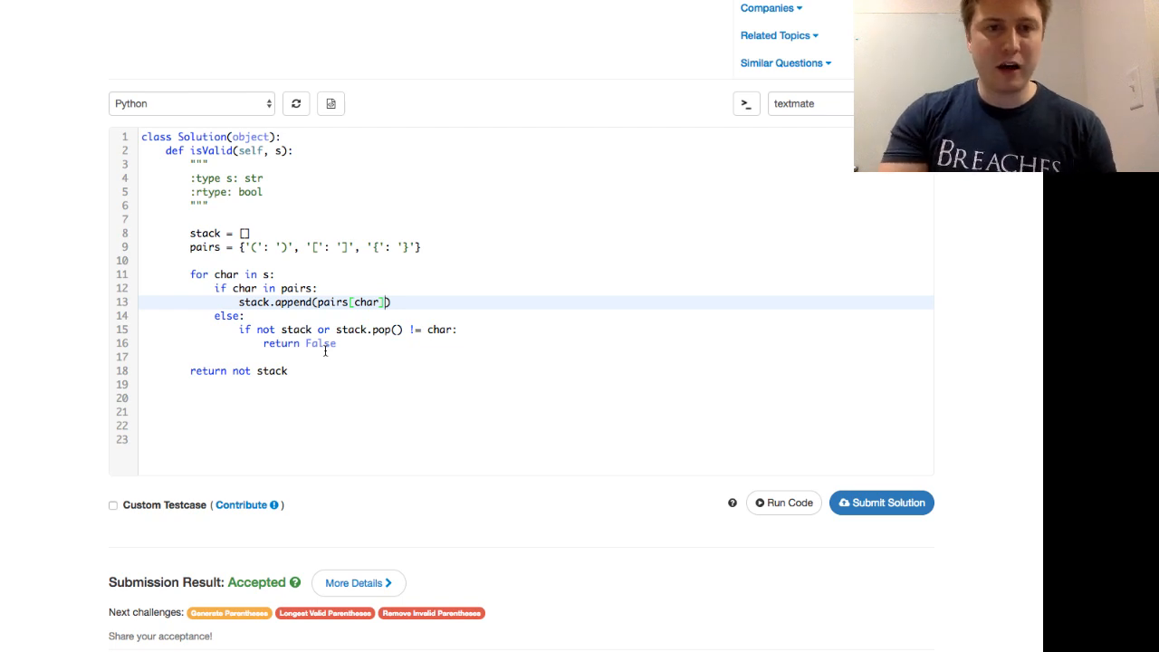
scroll("up", 3)
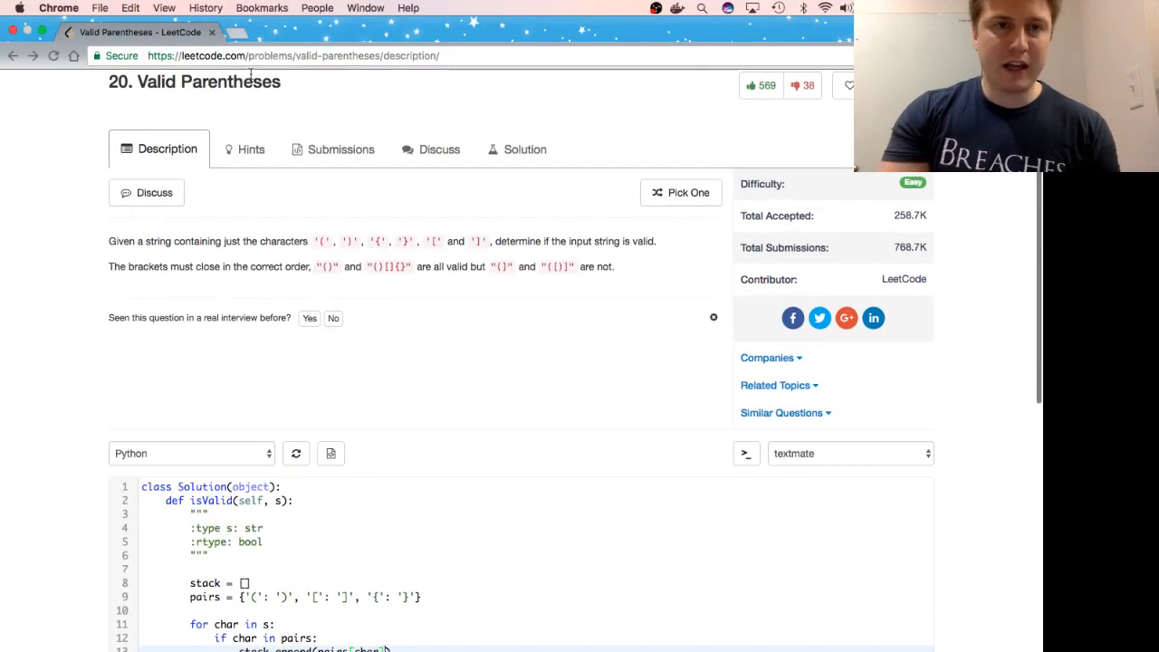